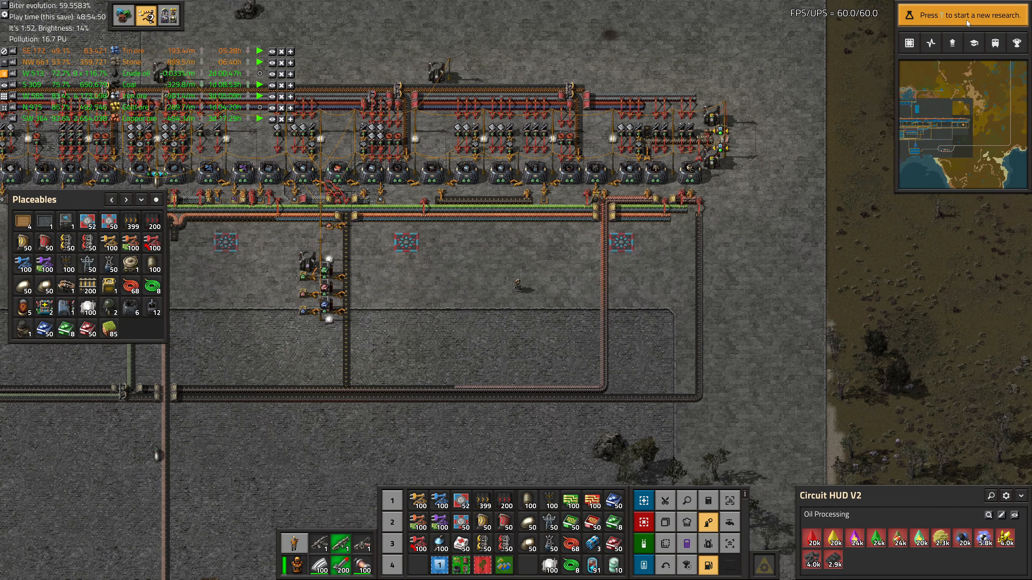
# - Move the view across the map to the chemical plant block beside the lake
pyautogui.click(962, 14)
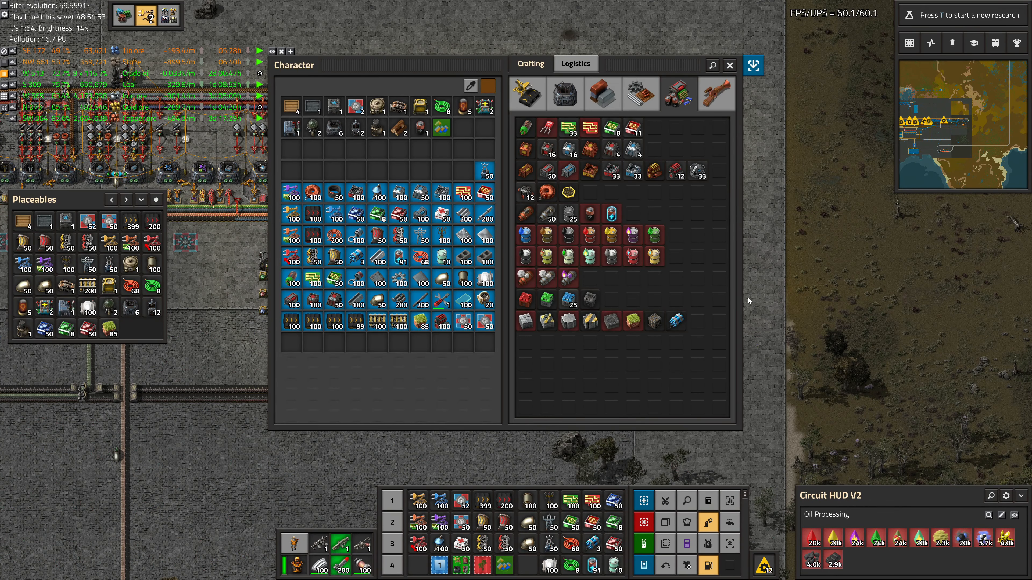
pyautogui.moveTo(683, 274)
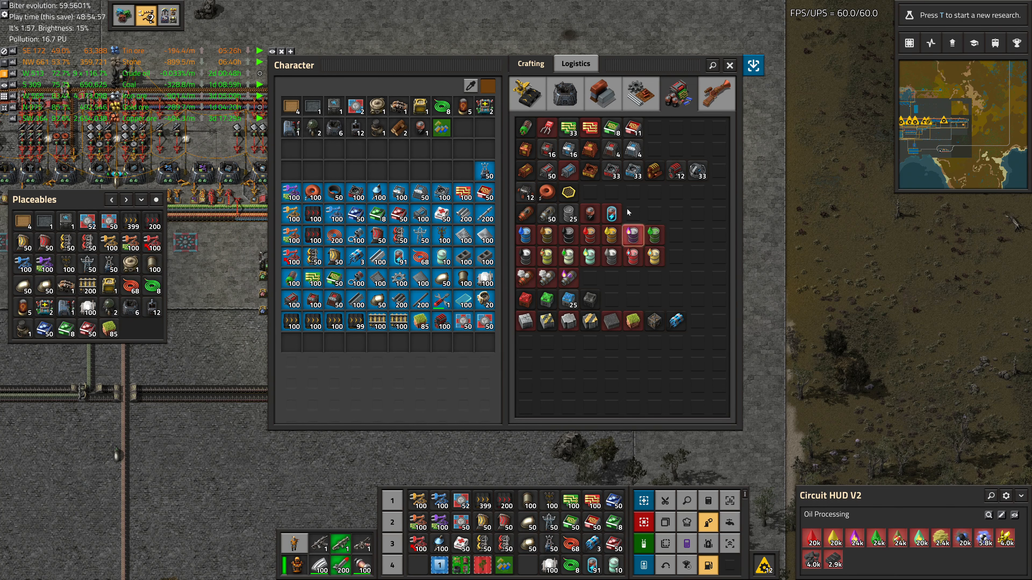
pyautogui.click(729, 65)
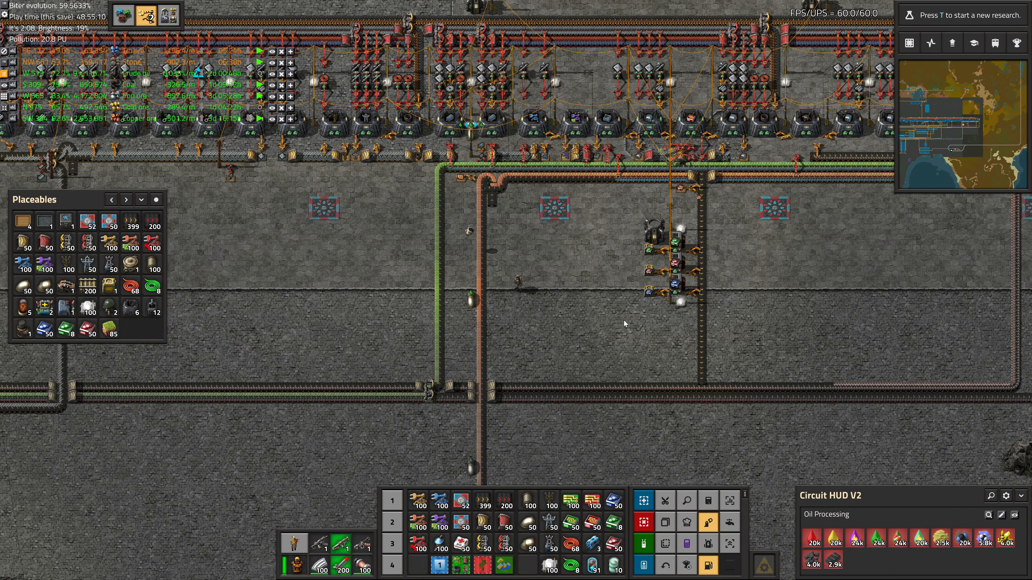
pyautogui.press('m')
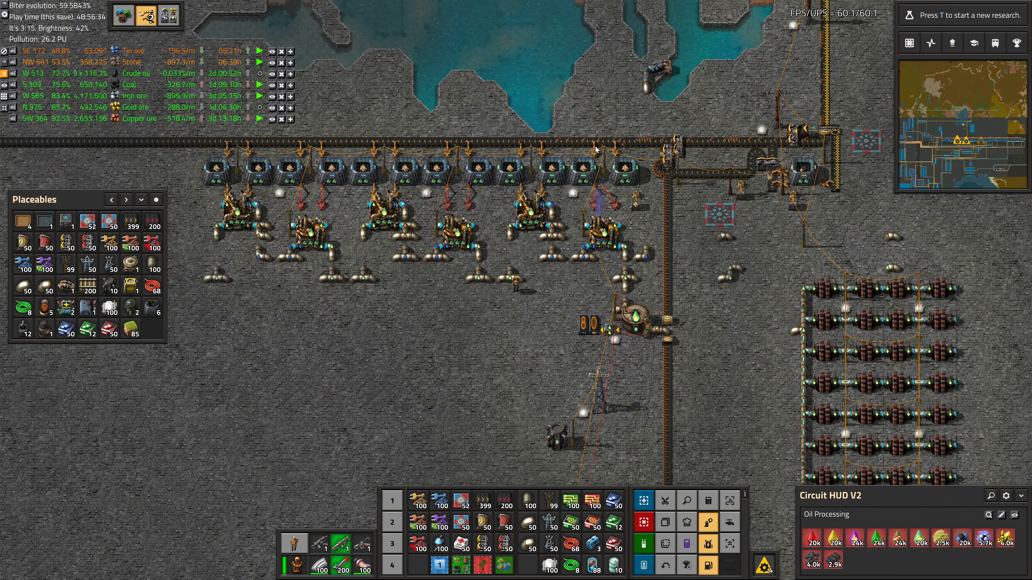
pyautogui.moveTo(645, 146)
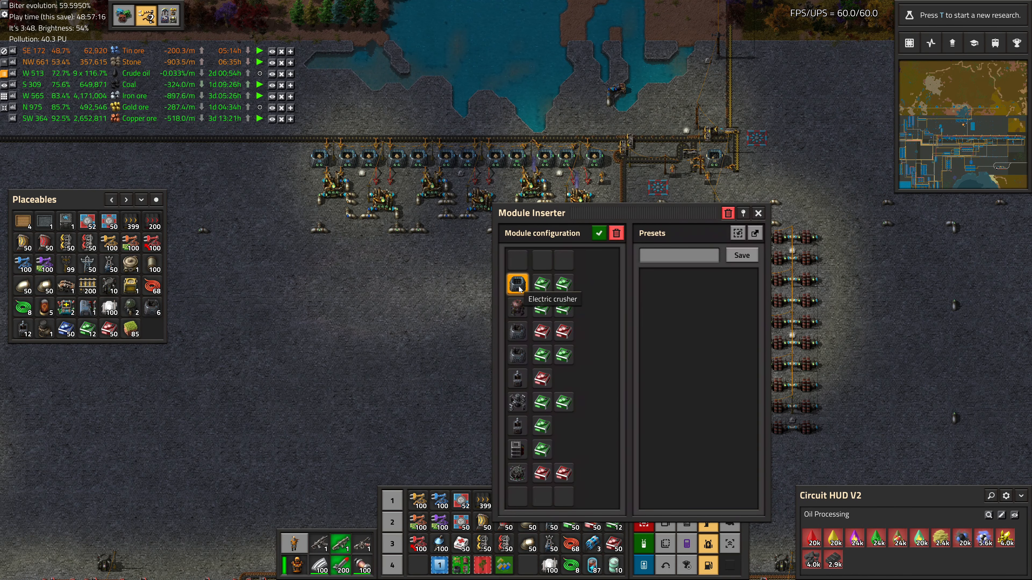
# - Add a chemical plant entry with two green modules in Module Inserter and apply the changes
pyautogui.click(517, 285)
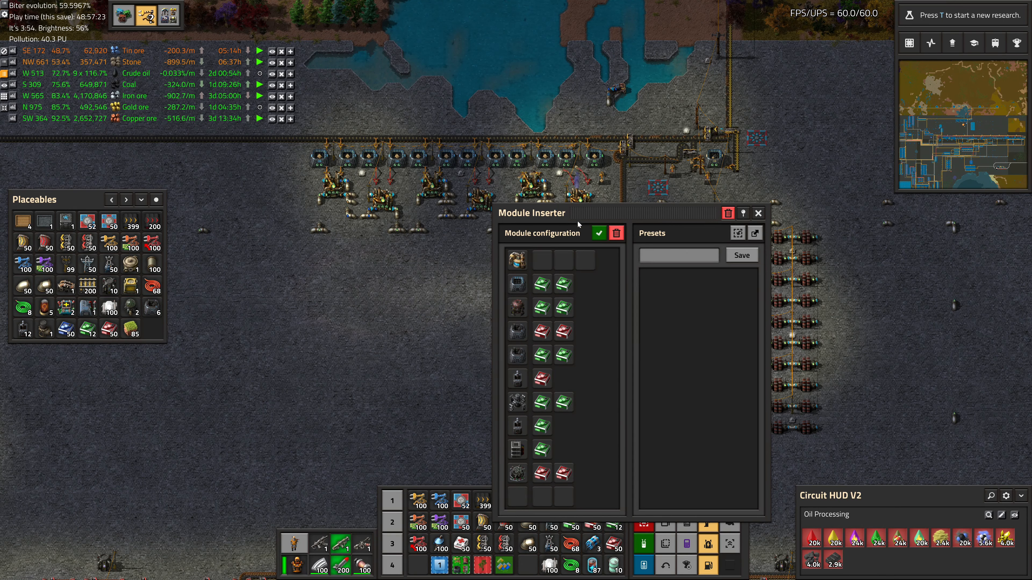
pyautogui.click(757, 213)
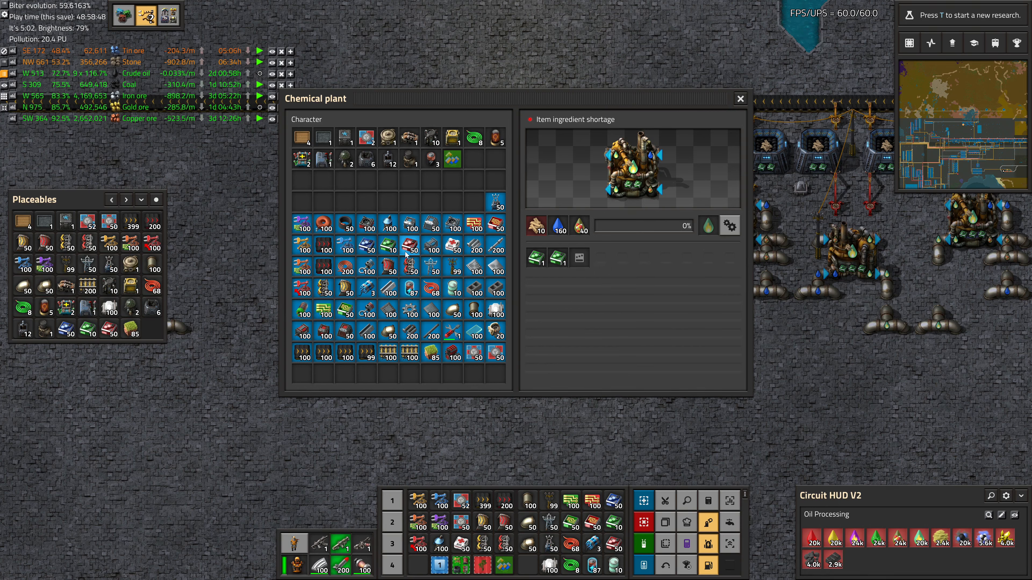
pyautogui.moveTo(411, 248)
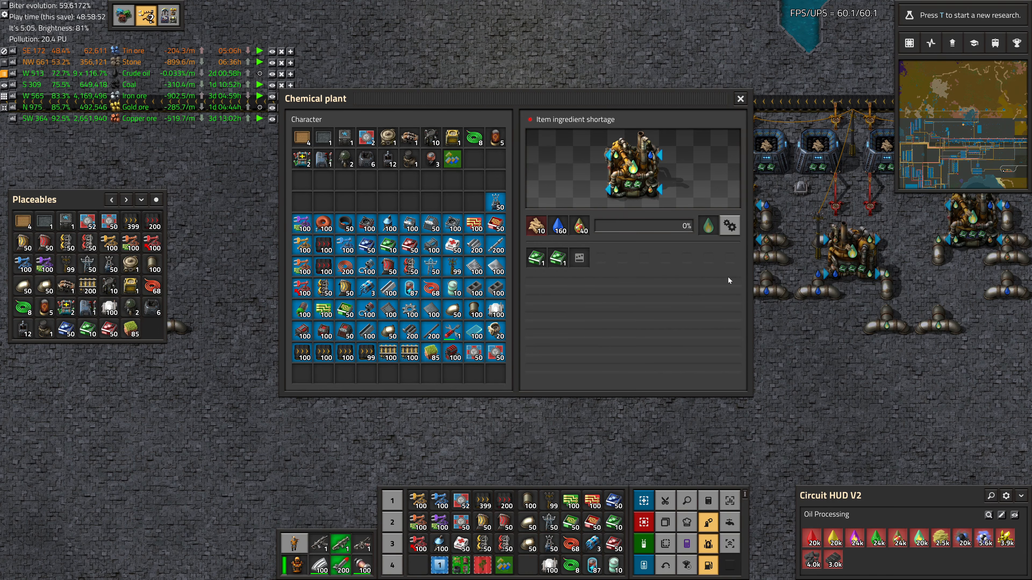
pyautogui.click(739, 99)
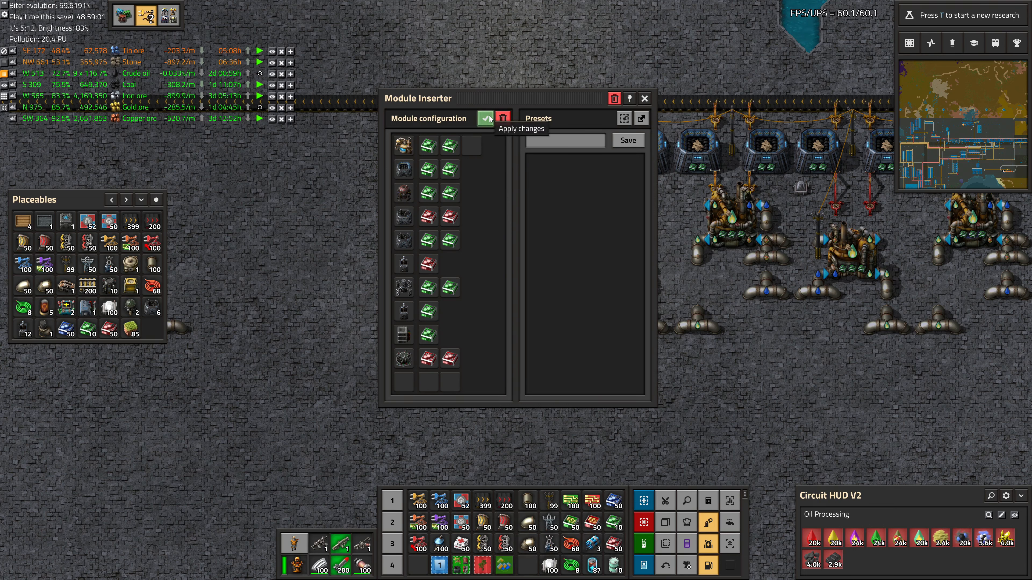
pyautogui.click(488, 118)
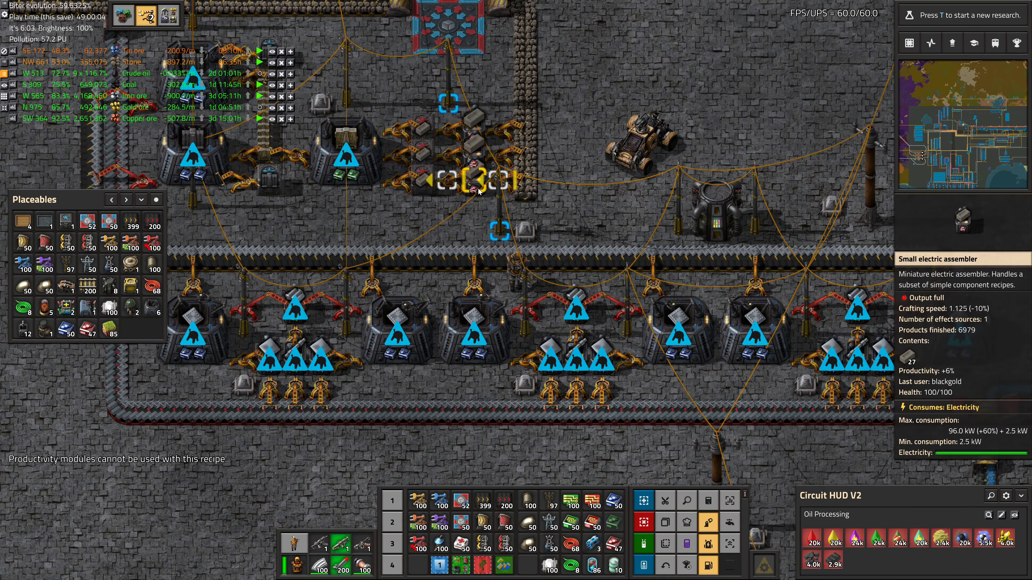
pyautogui.click(474, 184)
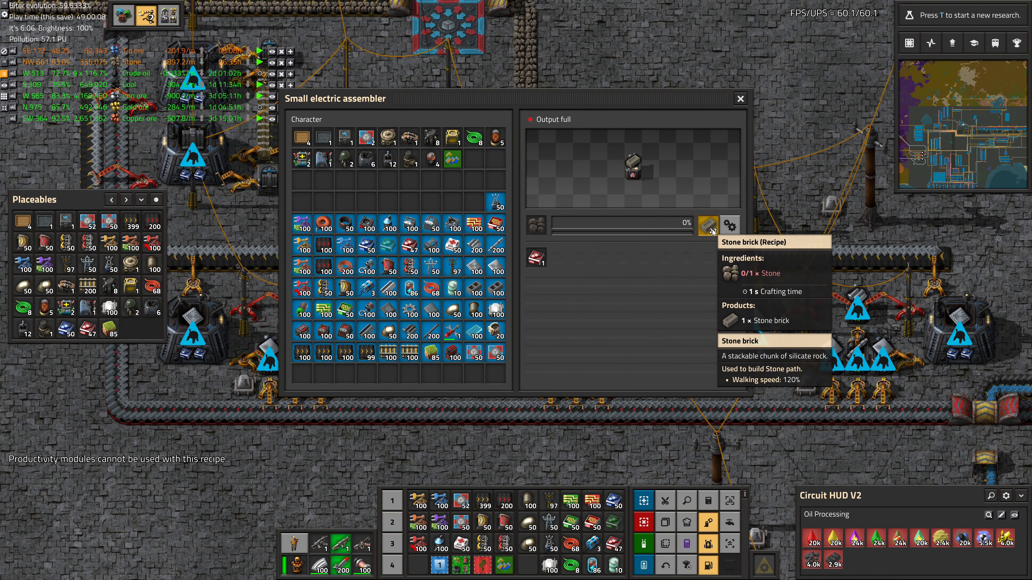
pyautogui.click(740, 98)
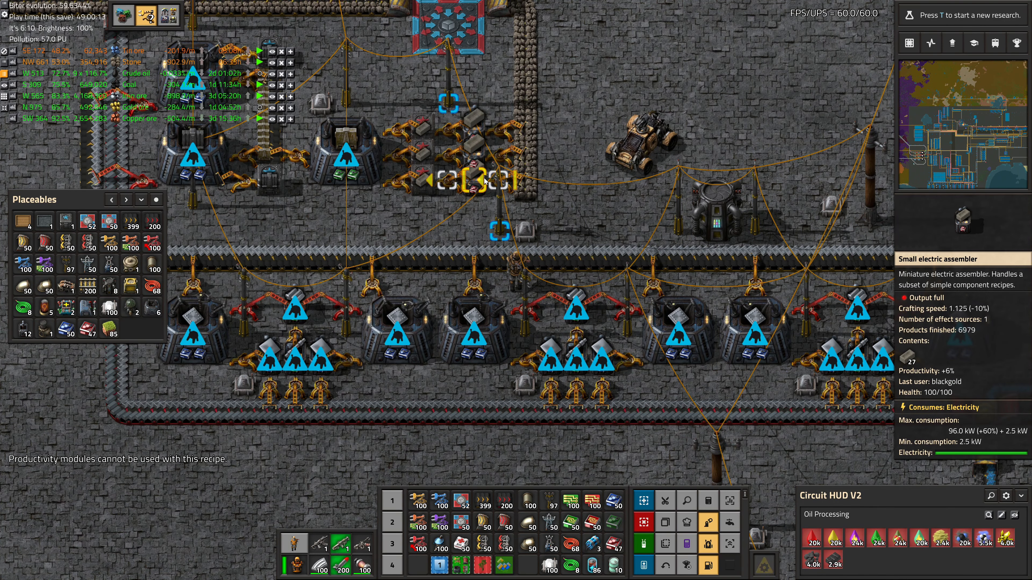
pyautogui.click(483, 181)
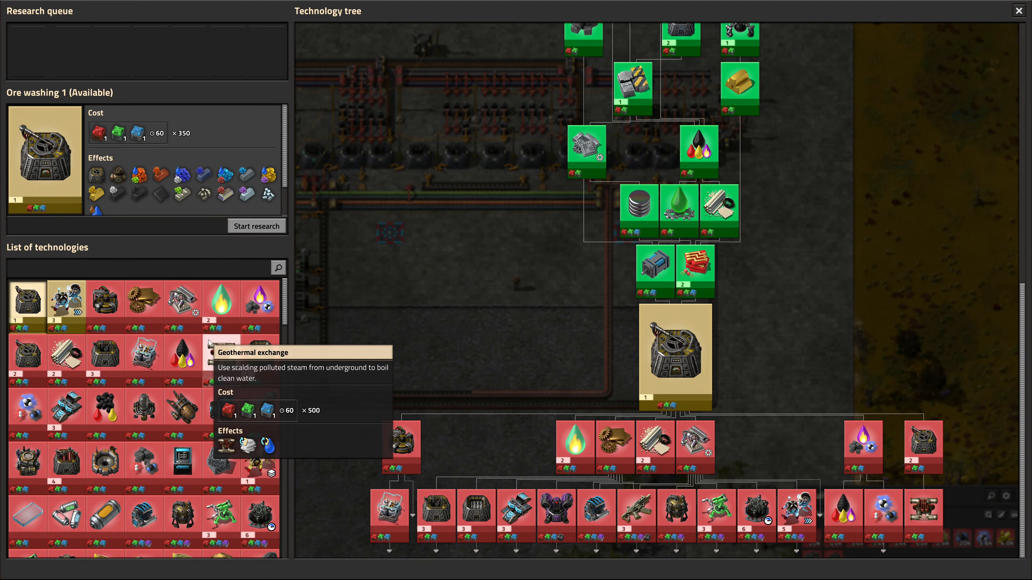
pyautogui.moveTo(541, 348)
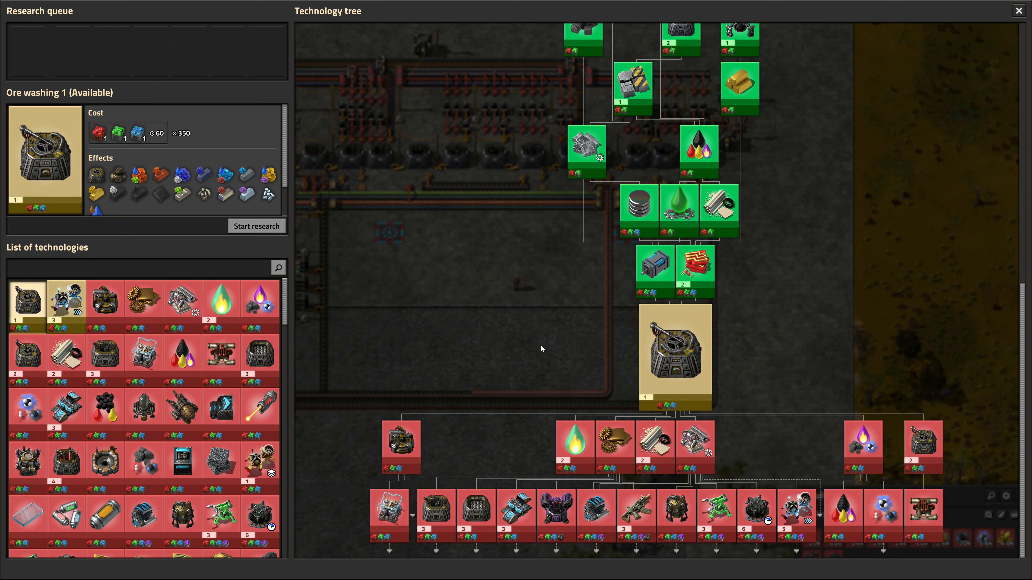
pyautogui.moveTo(765, 354)
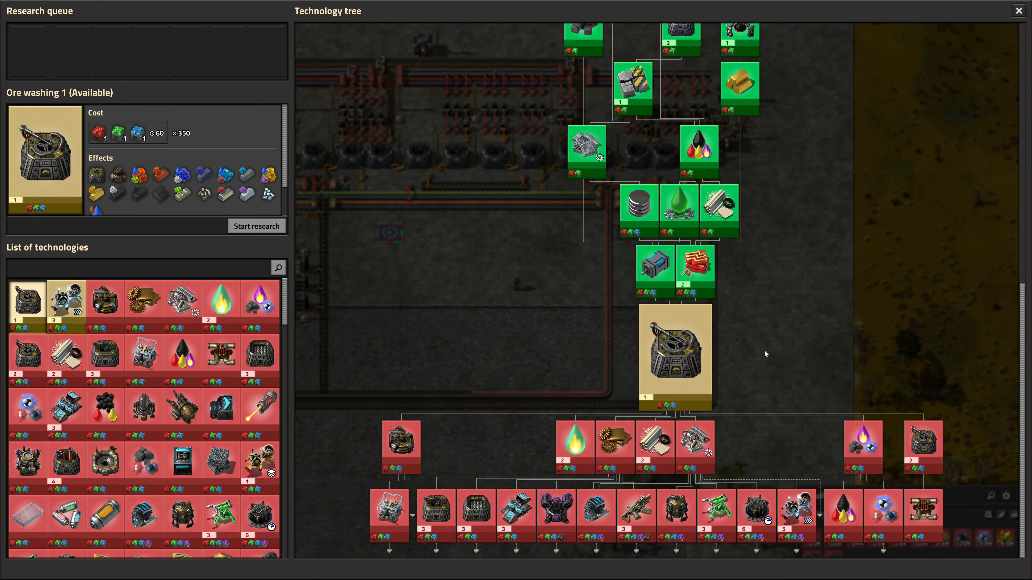
pyautogui.moveTo(761, 354)
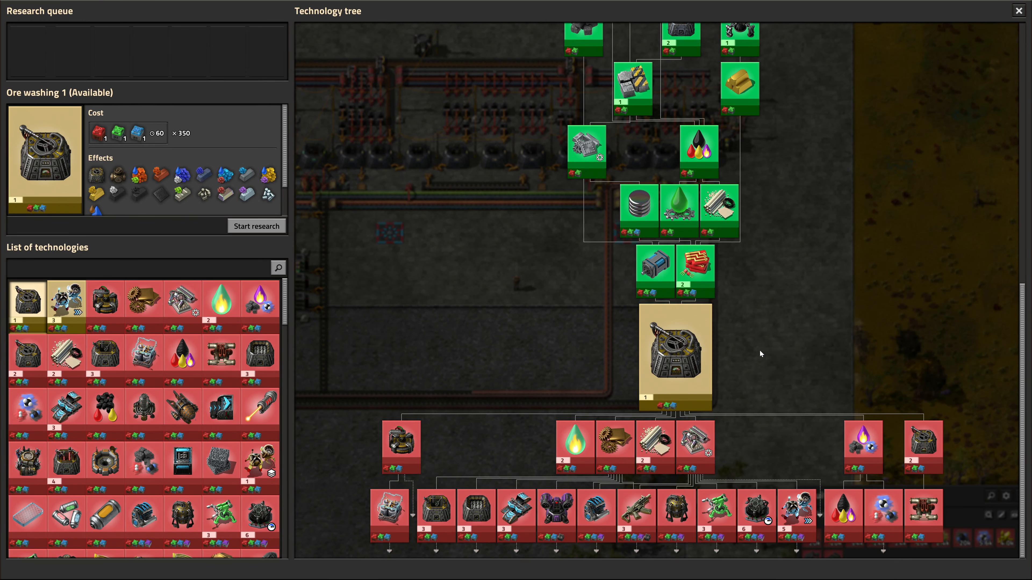
pyautogui.moveTo(739, 349)
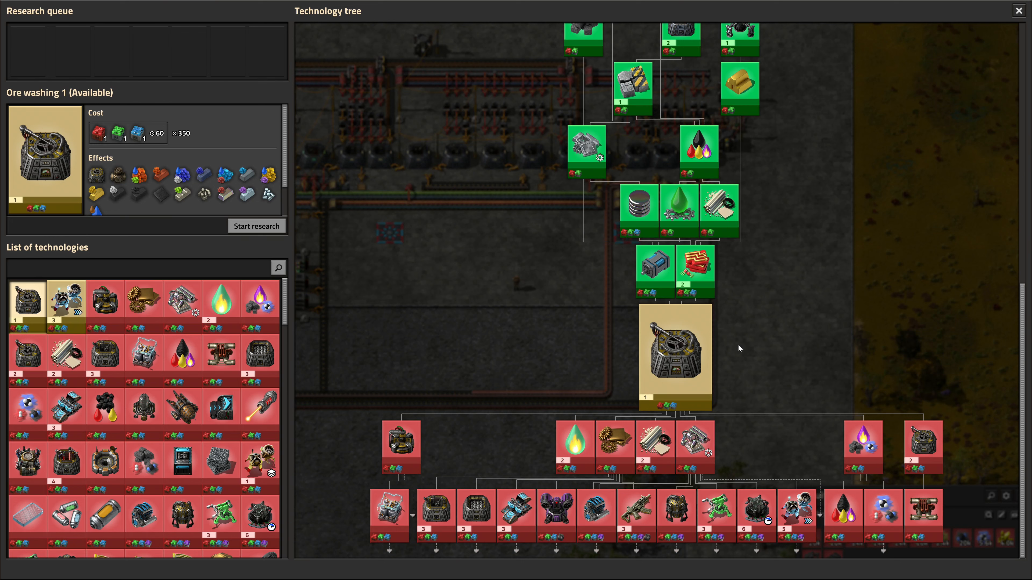
pyautogui.moveTo(293, 140)
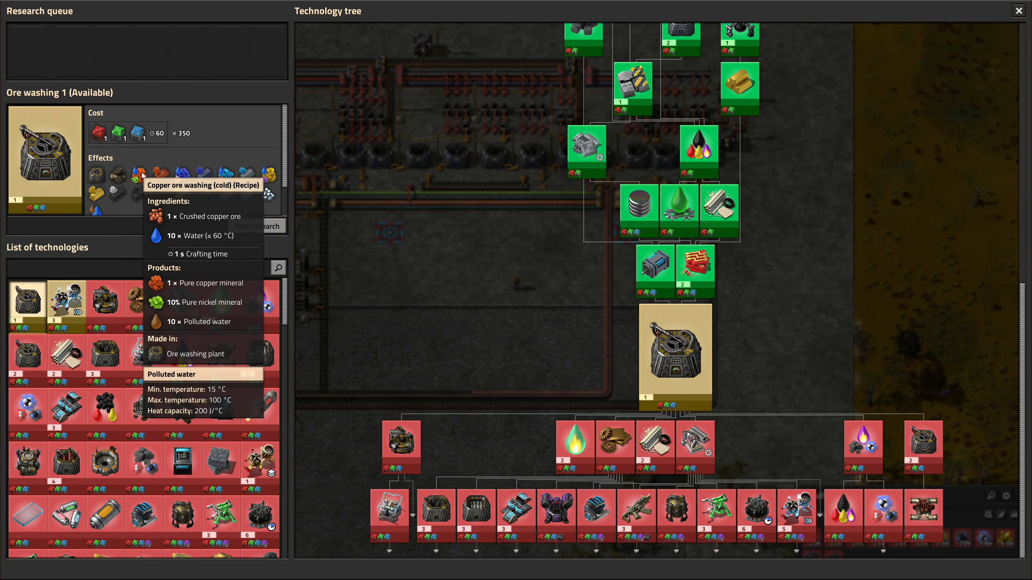
pyautogui.moveTo(158, 174)
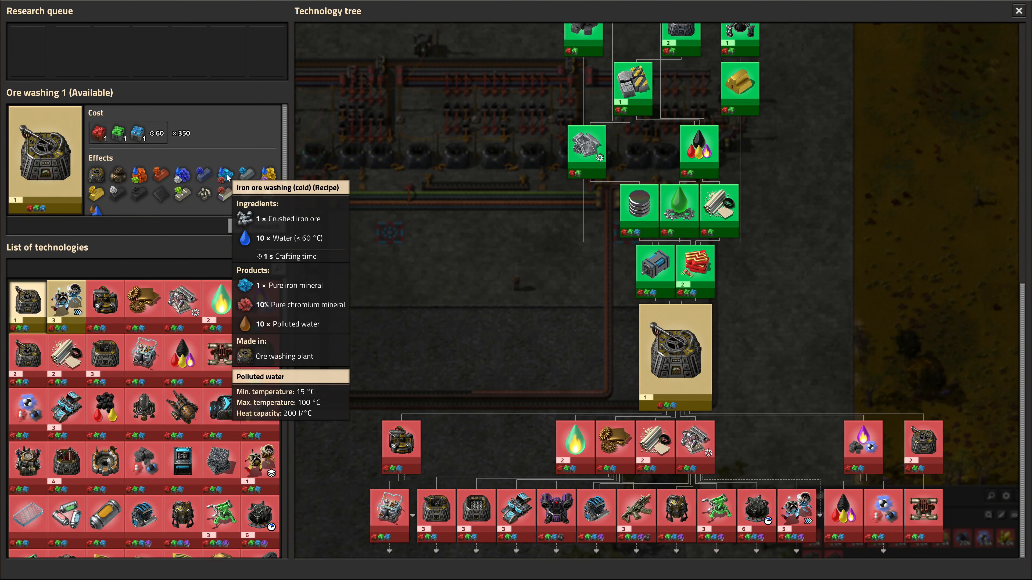
pyautogui.moveTo(267, 176)
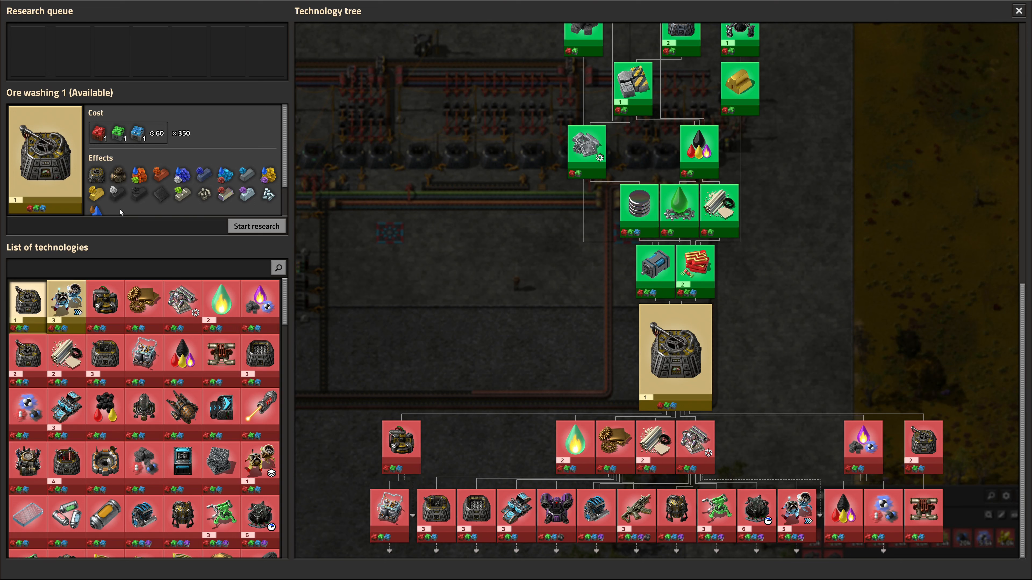
pyautogui.moveTo(97, 194)
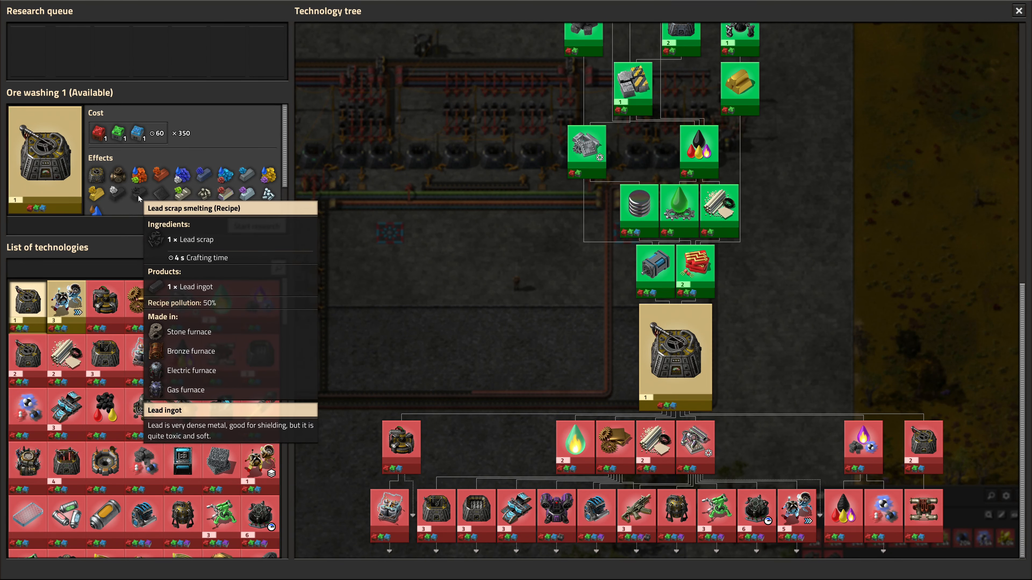
pyautogui.moveTo(161, 193)
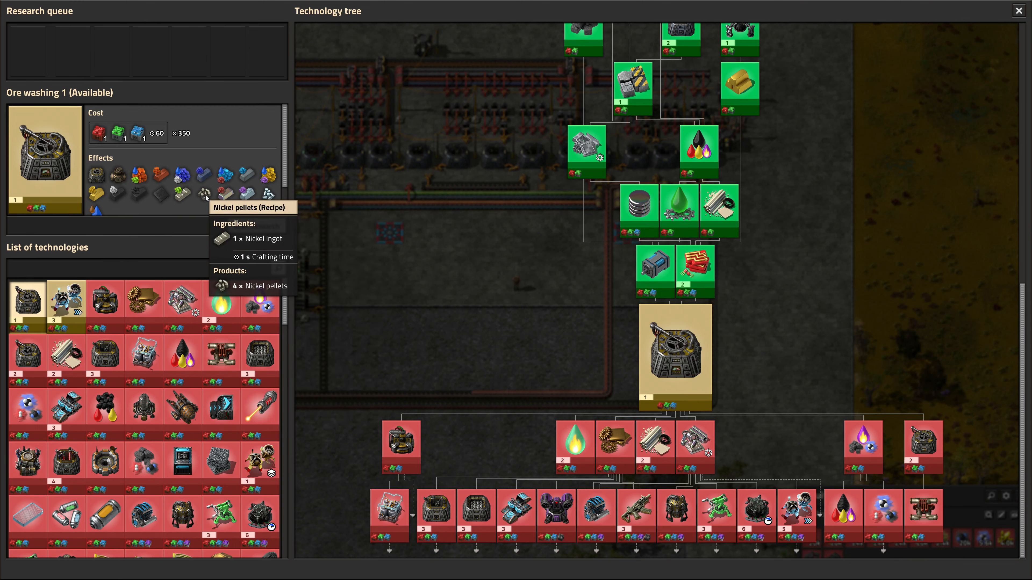
pyautogui.moveTo(225, 194)
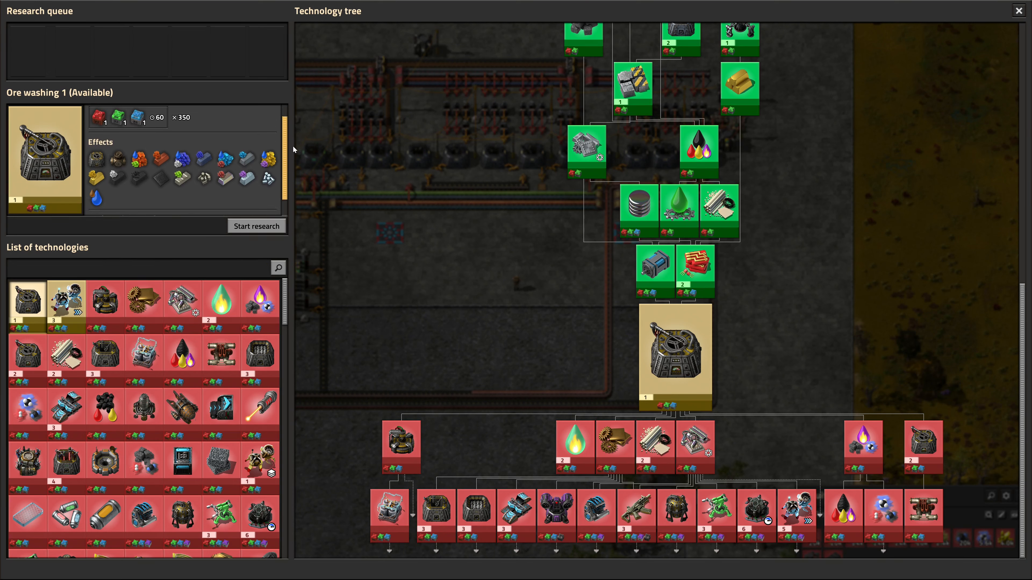
# - Scroll the technology tree to review Ore washing 2 after Ore washing 1 in the queue
pyautogui.scroll(-3)
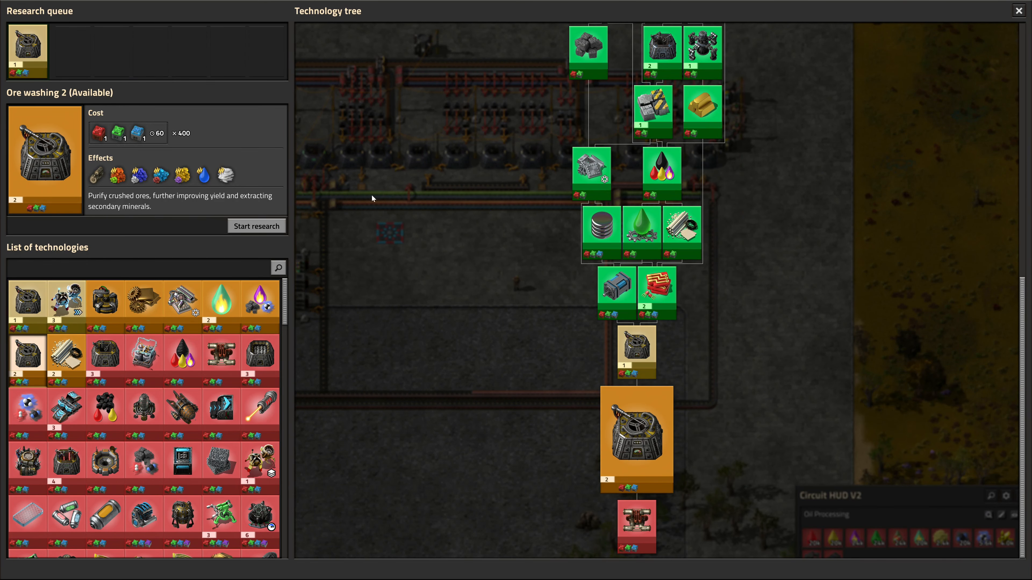
pyautogui.moveTo(96, 175)
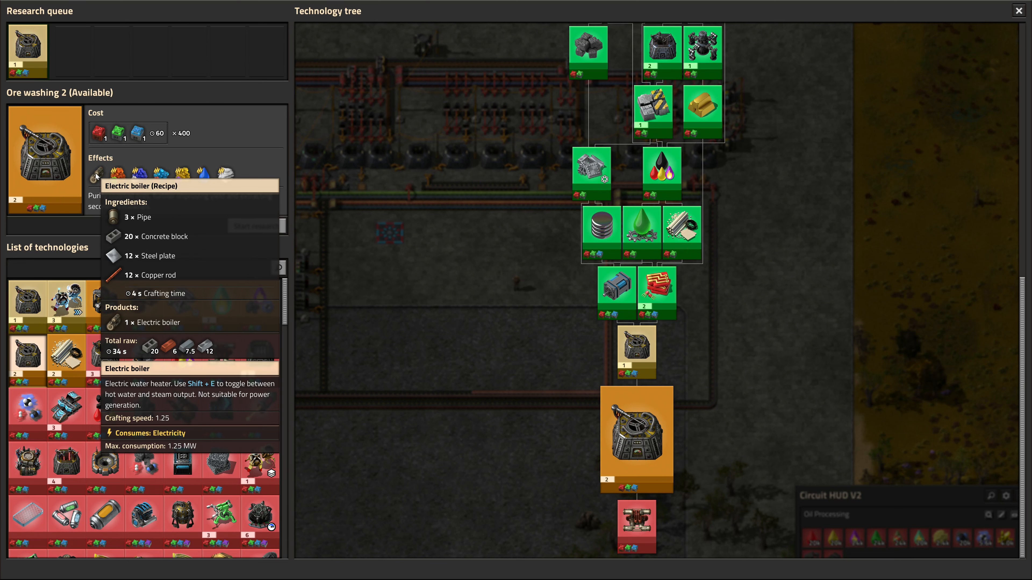
pyautogui.moveTo(204, 175)
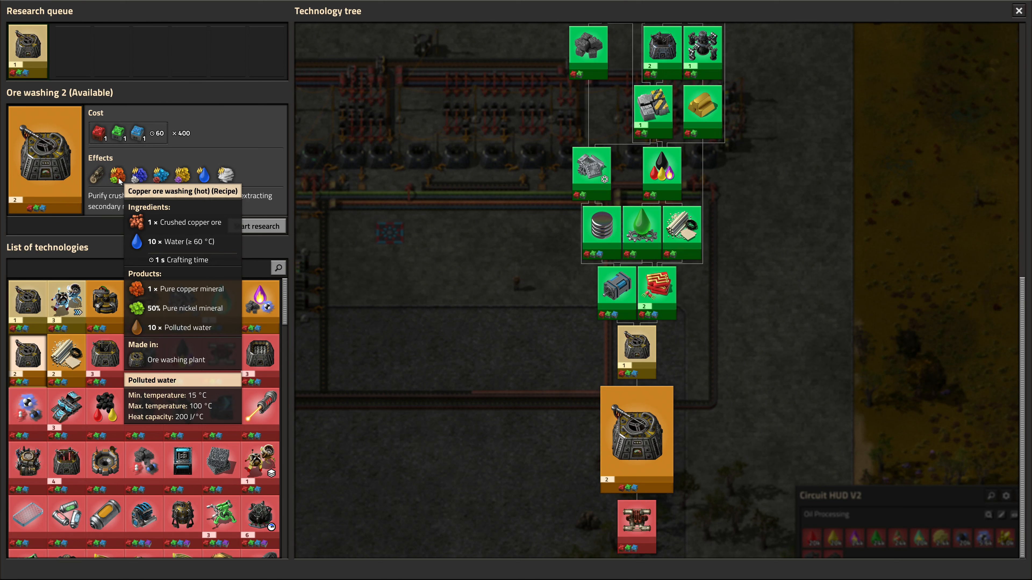
pyautogui.moveTo(138, 175)
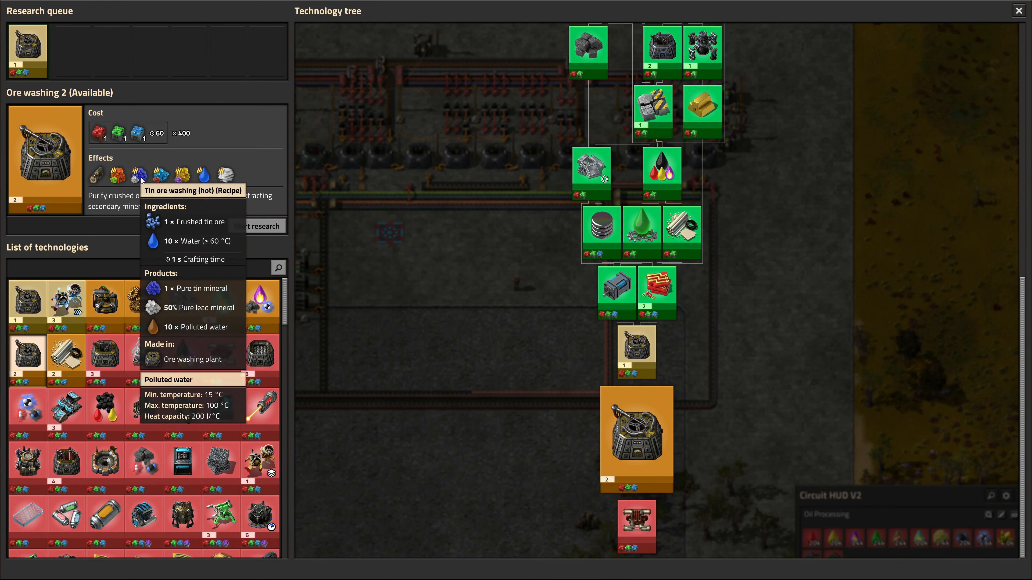
pyautogui.moveTo(182, 174)
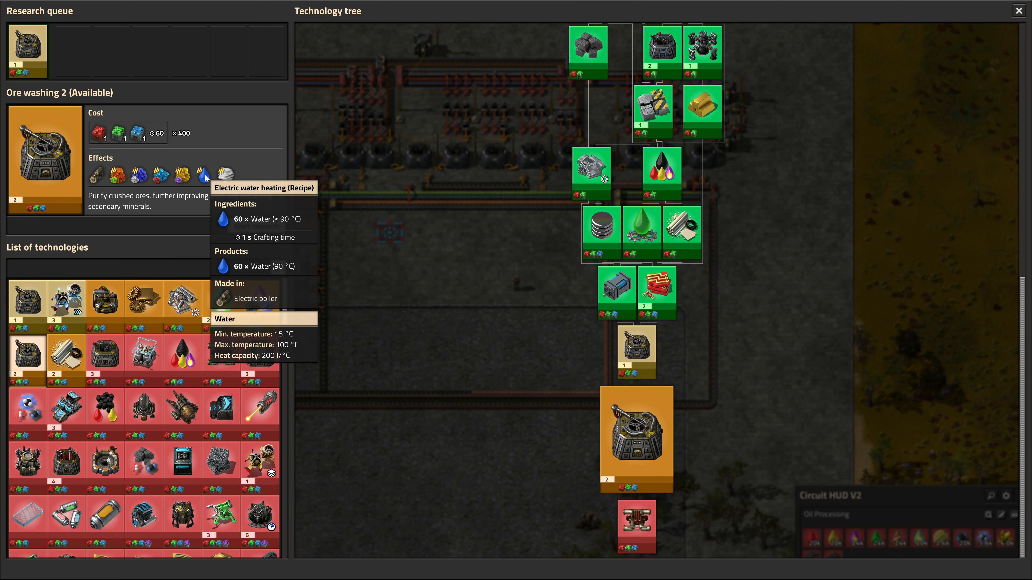
pyautogui.moveTo(116, 174)
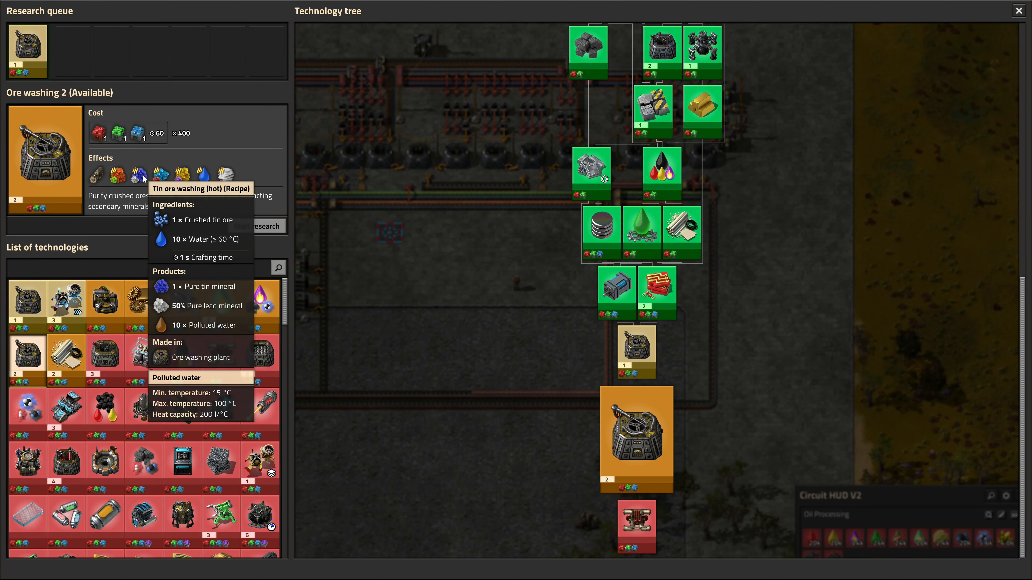
pyautogui.moveTo(117, 173)
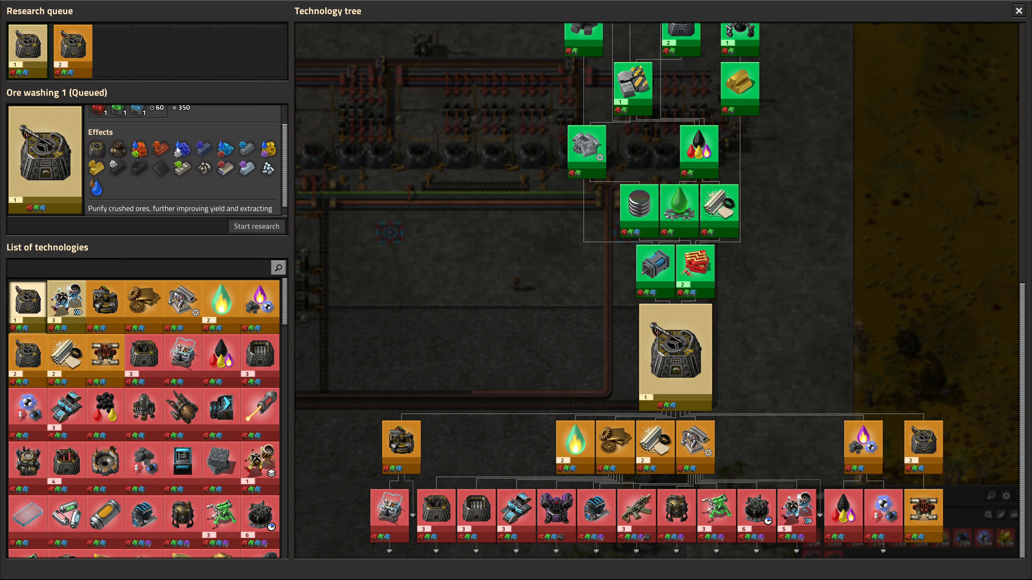
pyautogui.moveTo(138, 147)
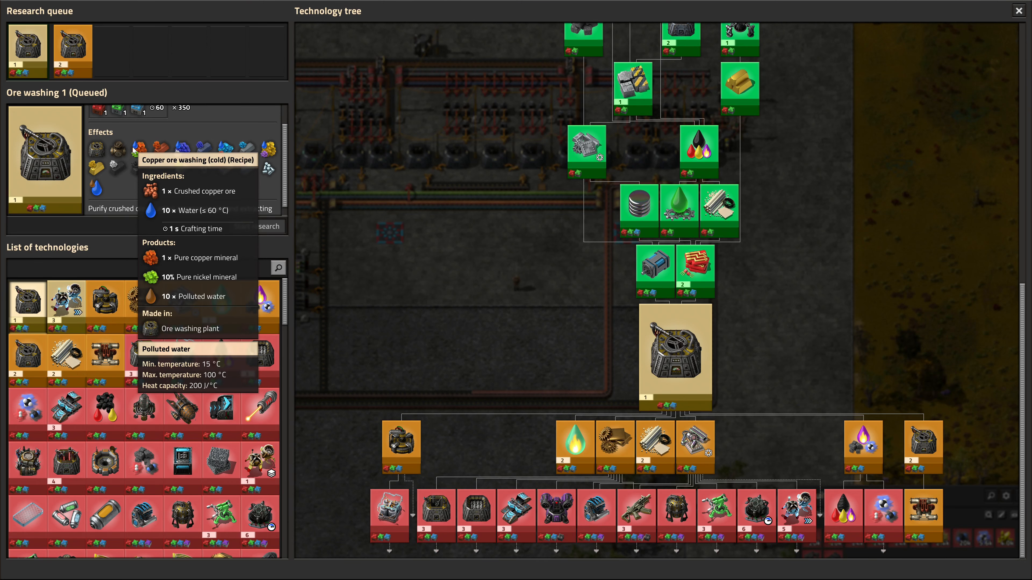
pyautogui.moveTo(135, 89)
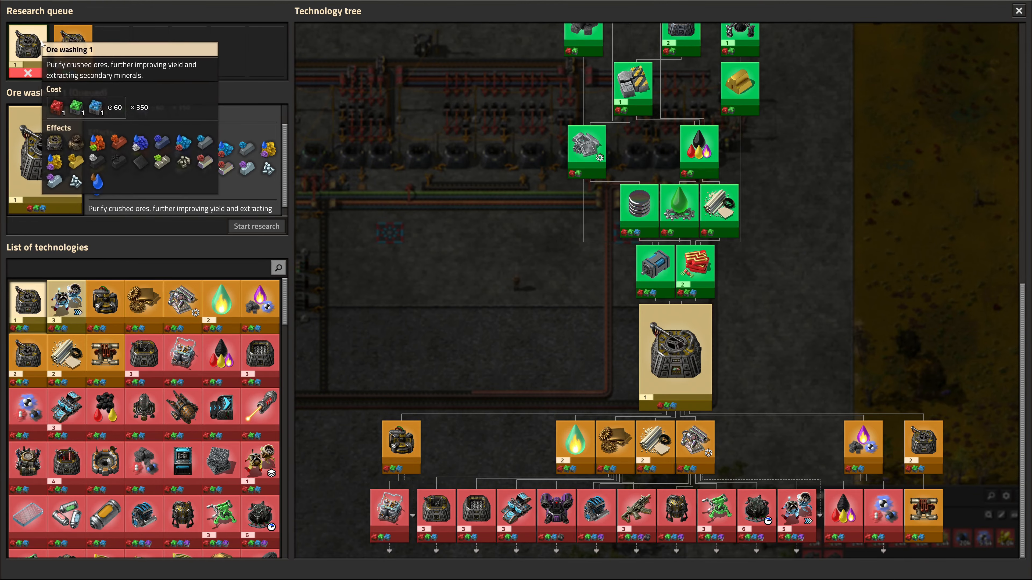
# - Close the research screen and dismiss the Rate Calculator readouts for the ore trains and smelters
pyautogui.click(1024, 10)
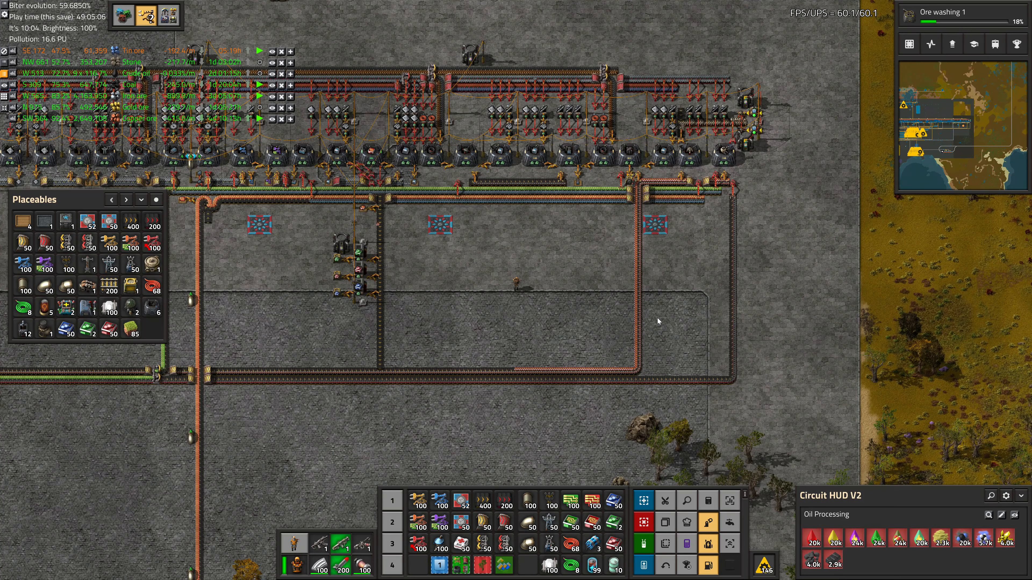
pyautogui.moveTo(712, 381)
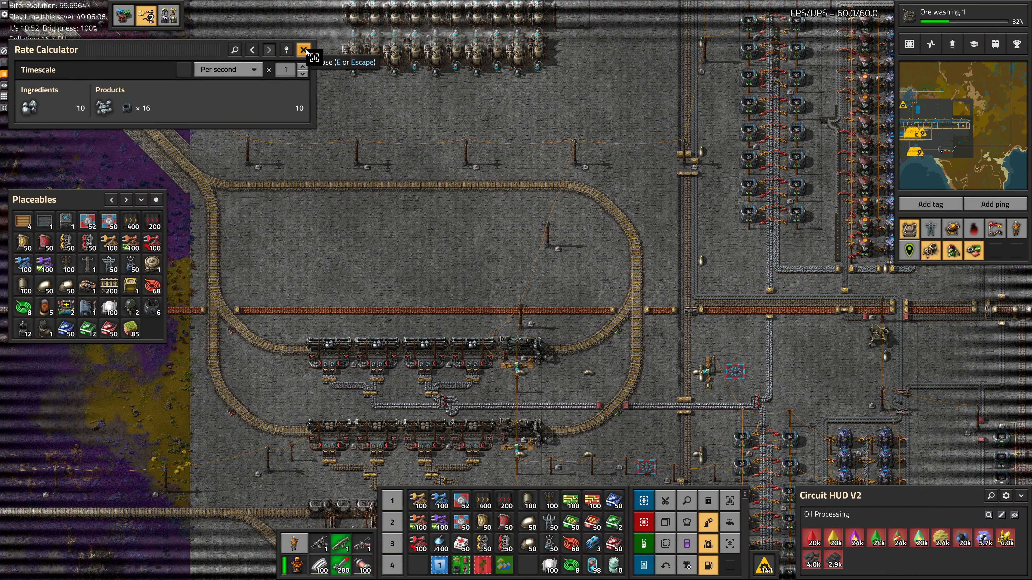
pyautogui.click(302, 50)
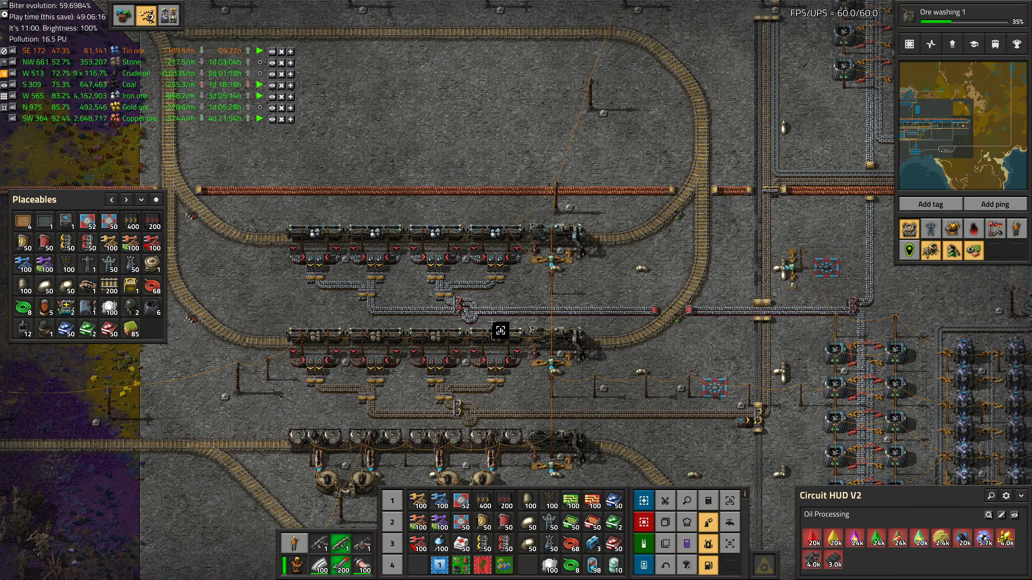
pyautogui.moveTo(504, 294)
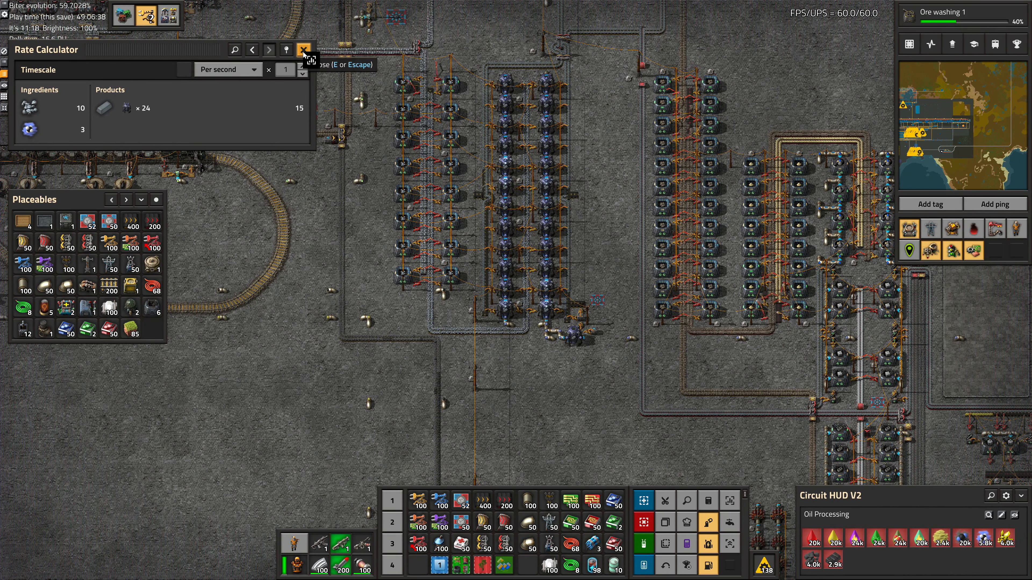
pyautogui.click(301, 50)
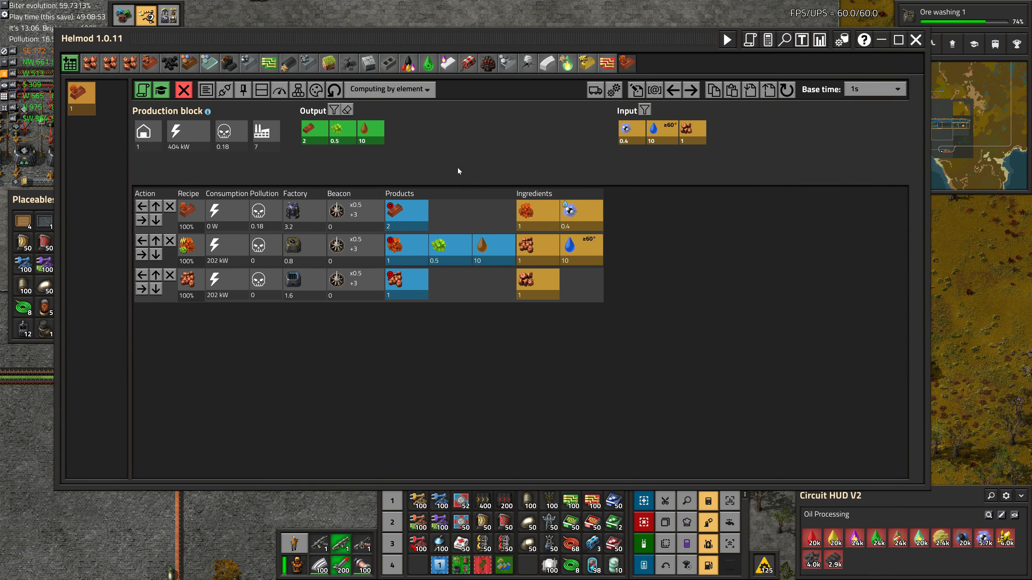
pyautogui.moveTo(444, 158)
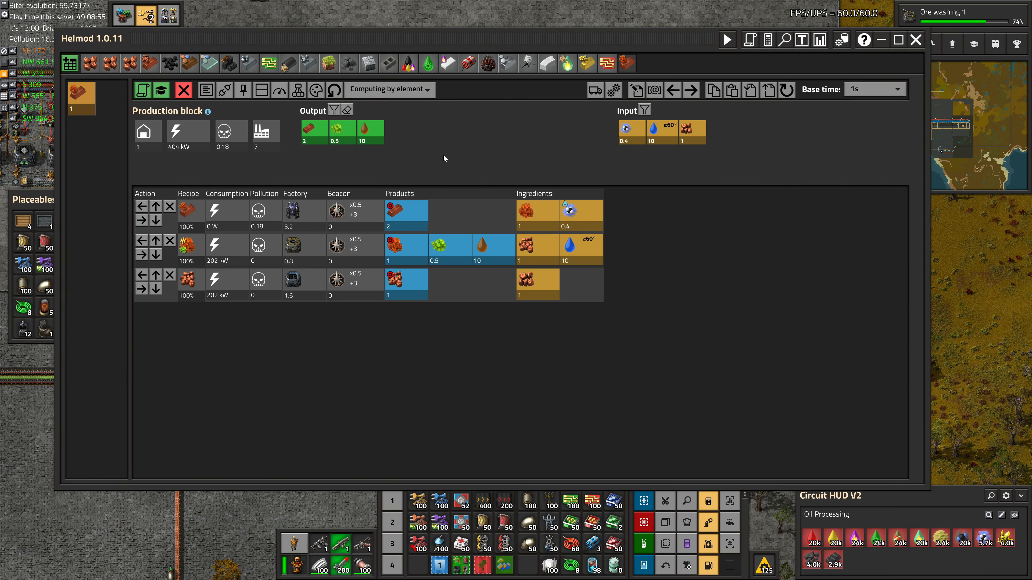
# - Scale the Helmod copper block to 60 copper plates per second
pyautogui.click(314, 129)
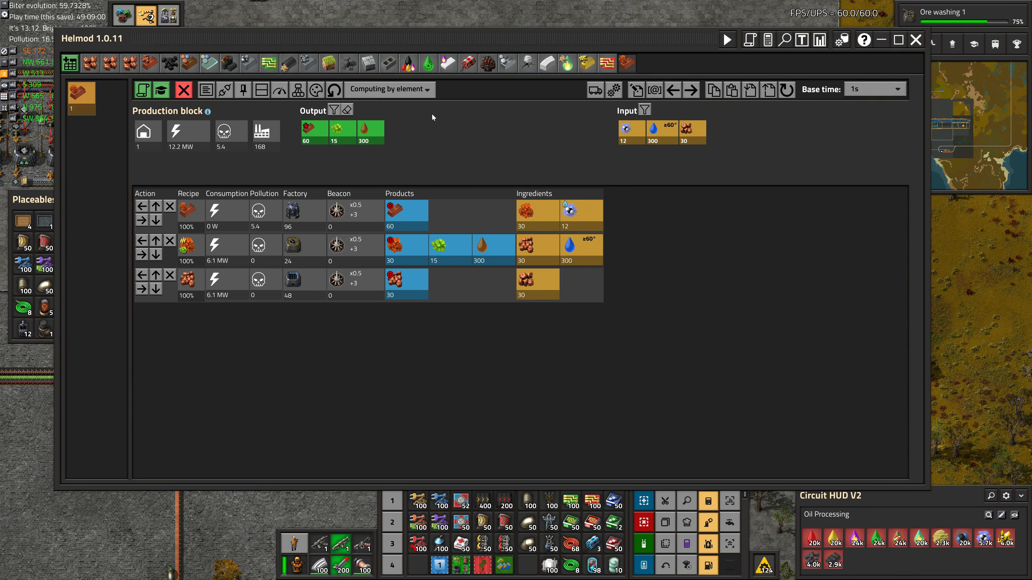
pyautogui.moveTo(685, 129)
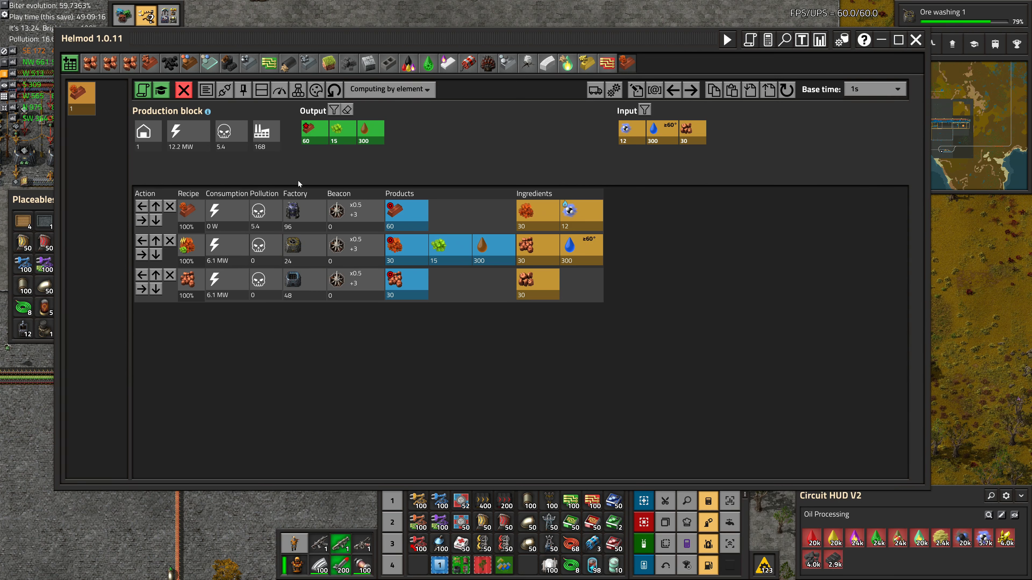
pyautogui.moveTo(331, 173)
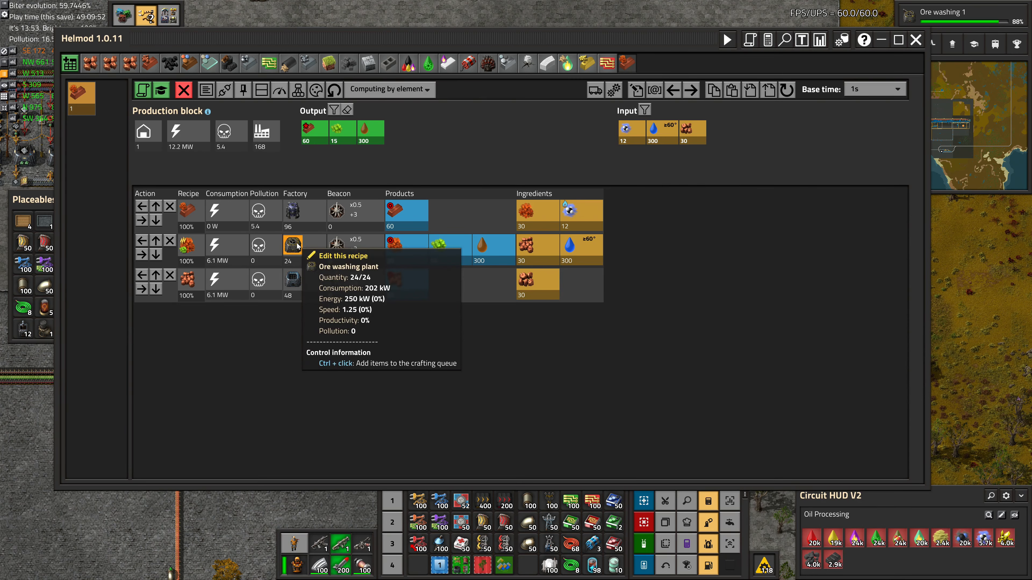
# - Edit the ore washing plant's machine setup to add two modules
pyautogui.click(292, 246)
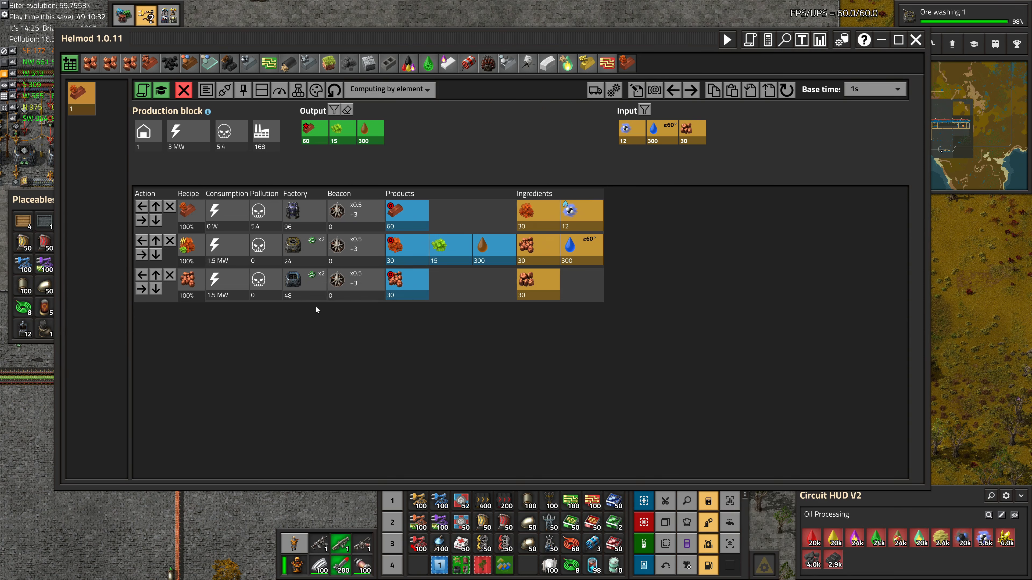
pyautogui.moveTo(333, 337)
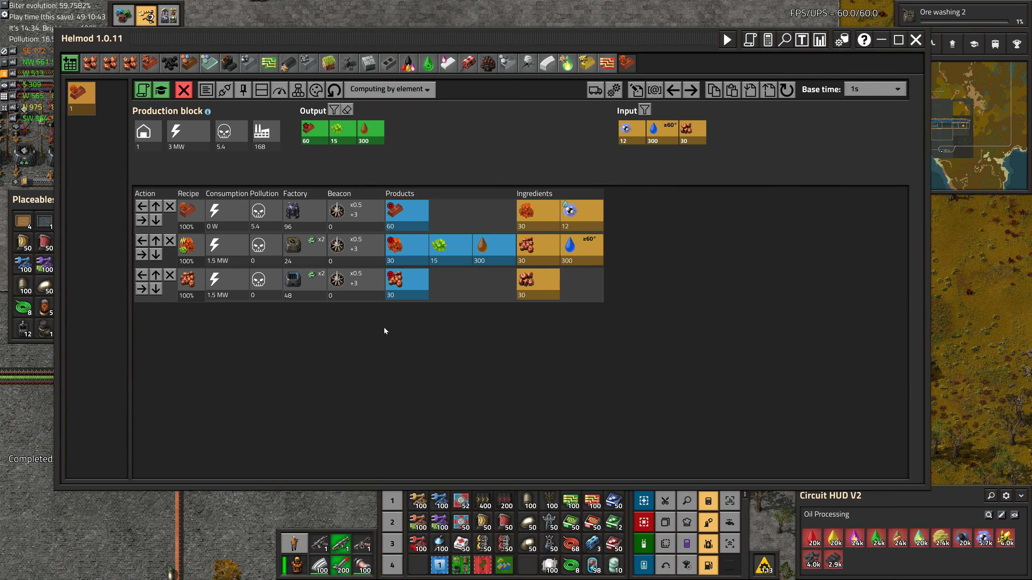
pyautogui.moveTo(358, 323)
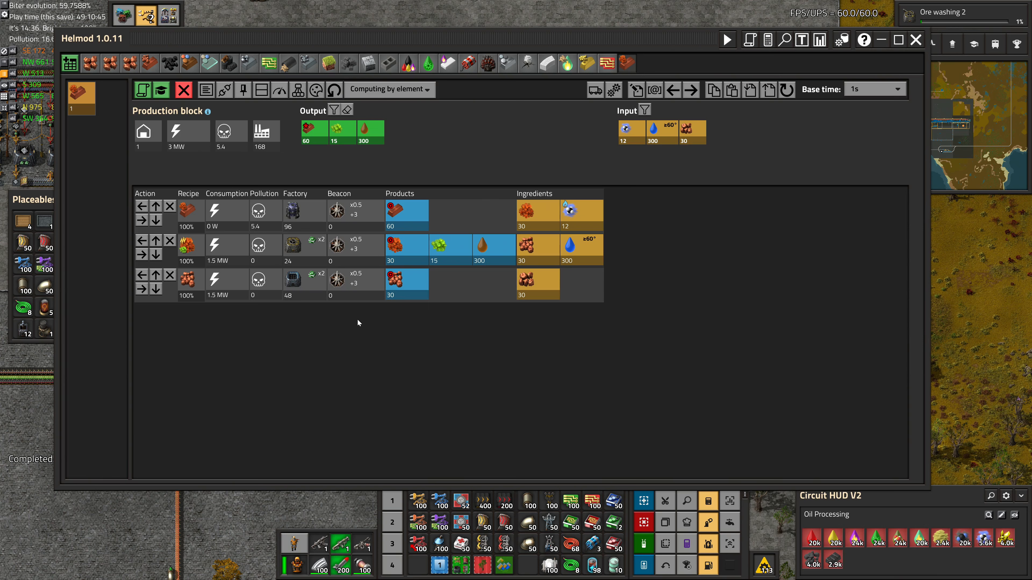
pyautogui.moveTo(321, 300)
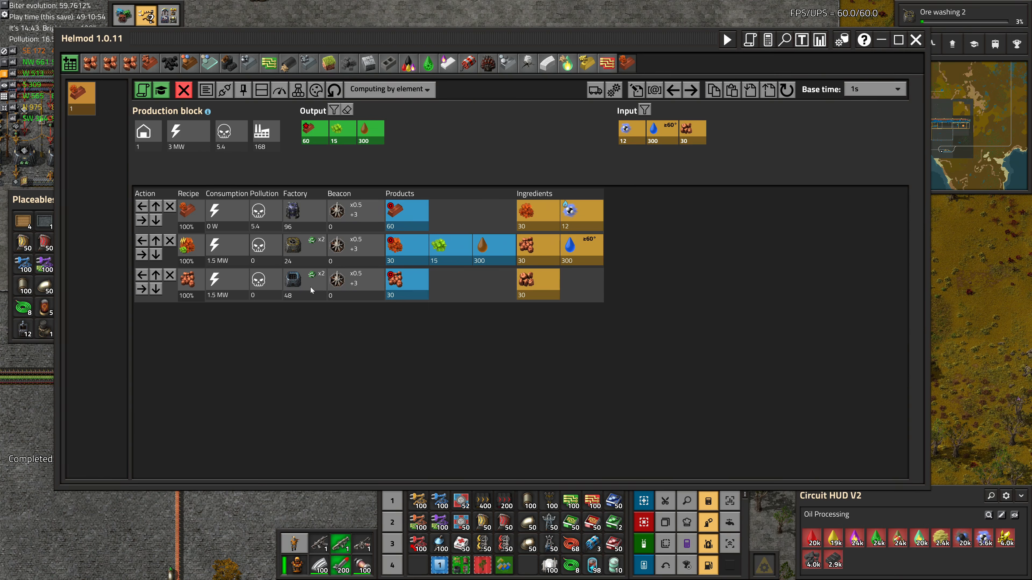
pyautogui.moveTo(536, 336)
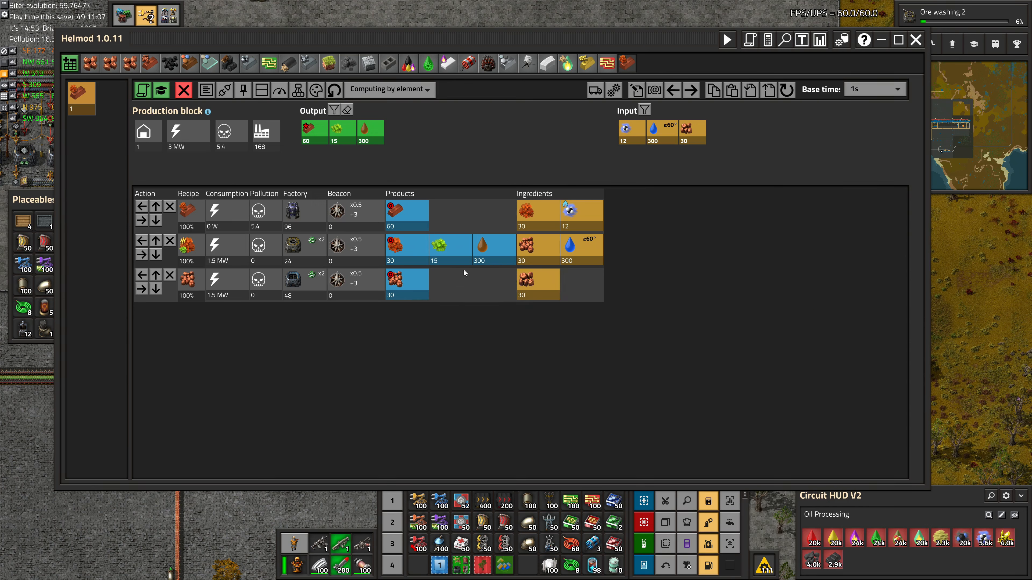
pyautogui.moveTo(287, 302)
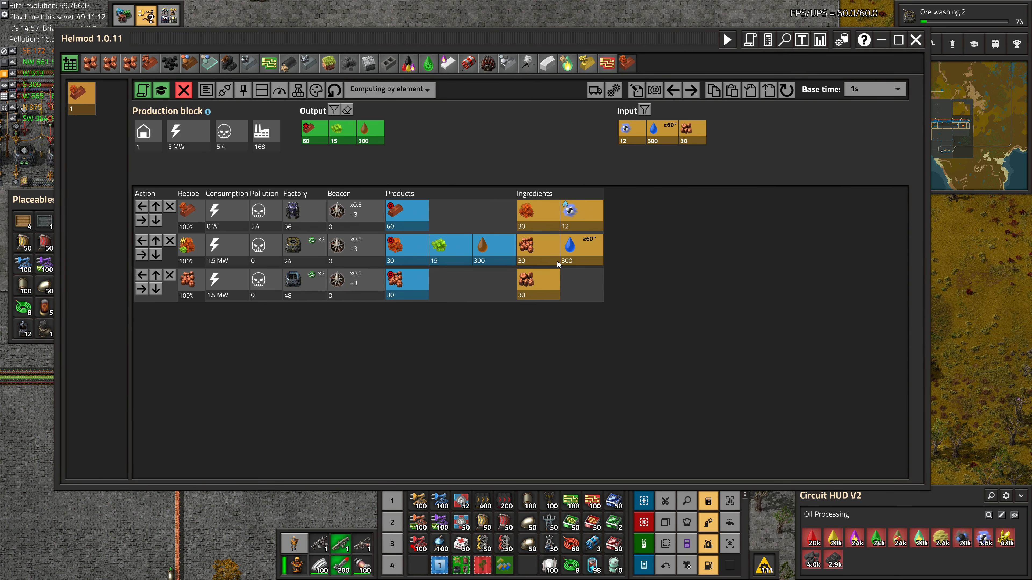
pyautogui.moveTo(292, 245)
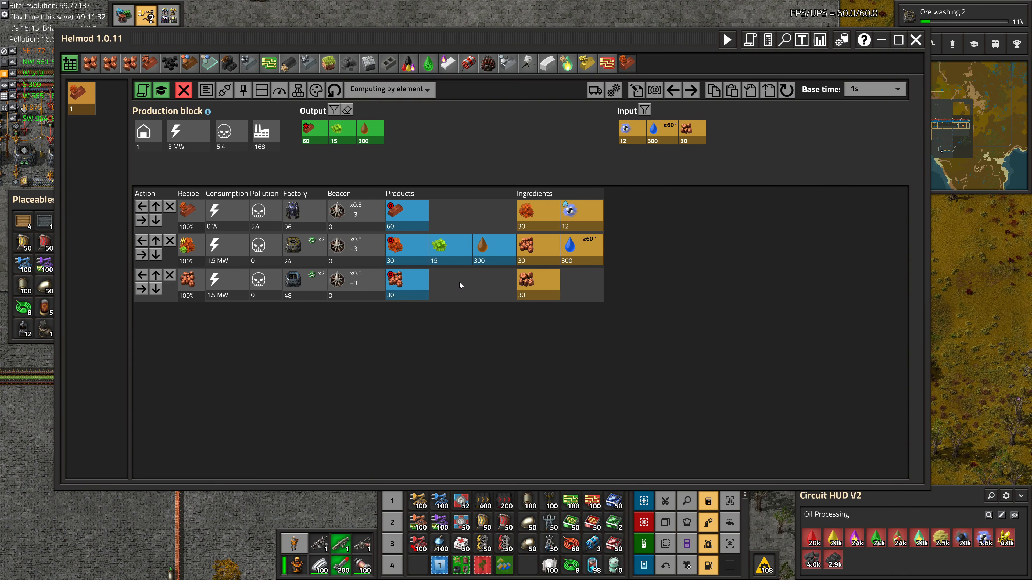
pyautogui.moveTo(423, 251)
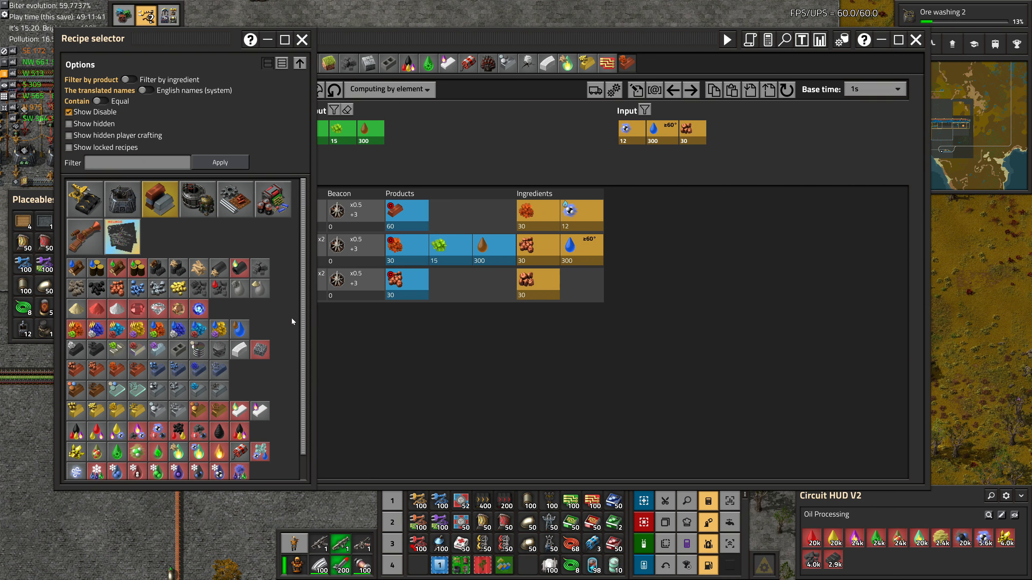
pyautogui.moveTo(117, 349)
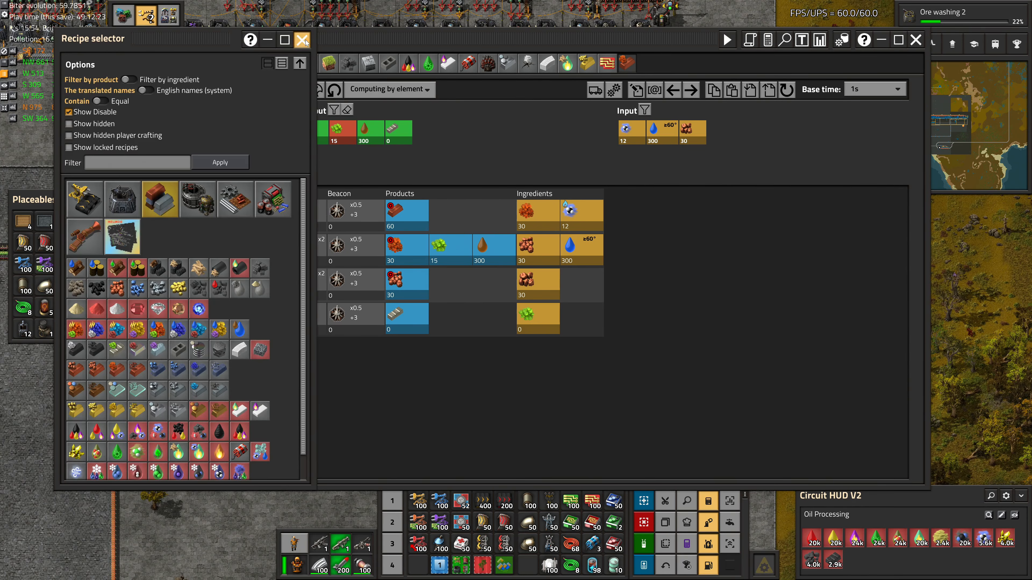
# - Add the pure nickel mineral smelting recipe, view its sub-block, and return to the main copper block
pyautogui.click(303, 39)
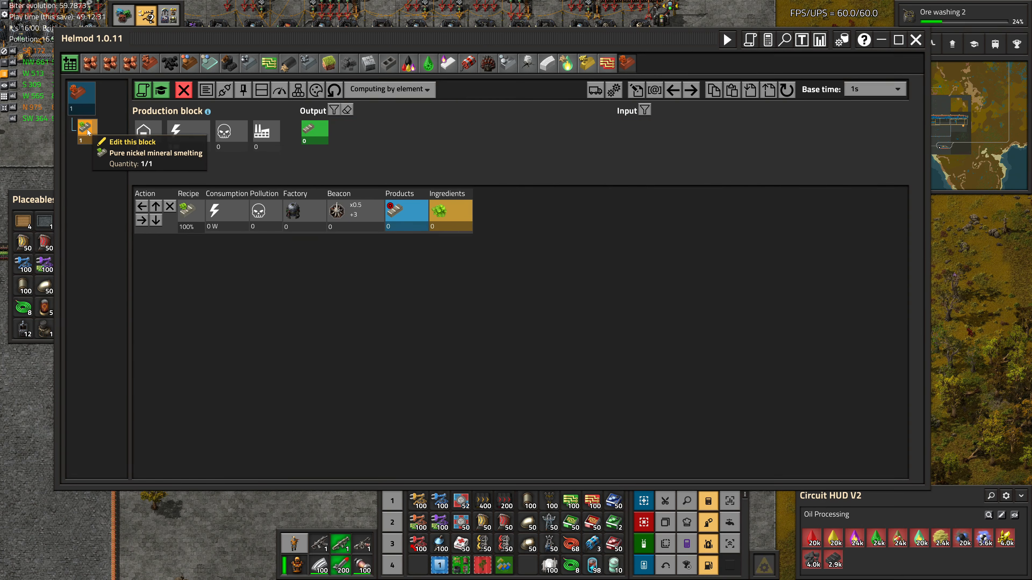
pyautogui.click(297, 89)
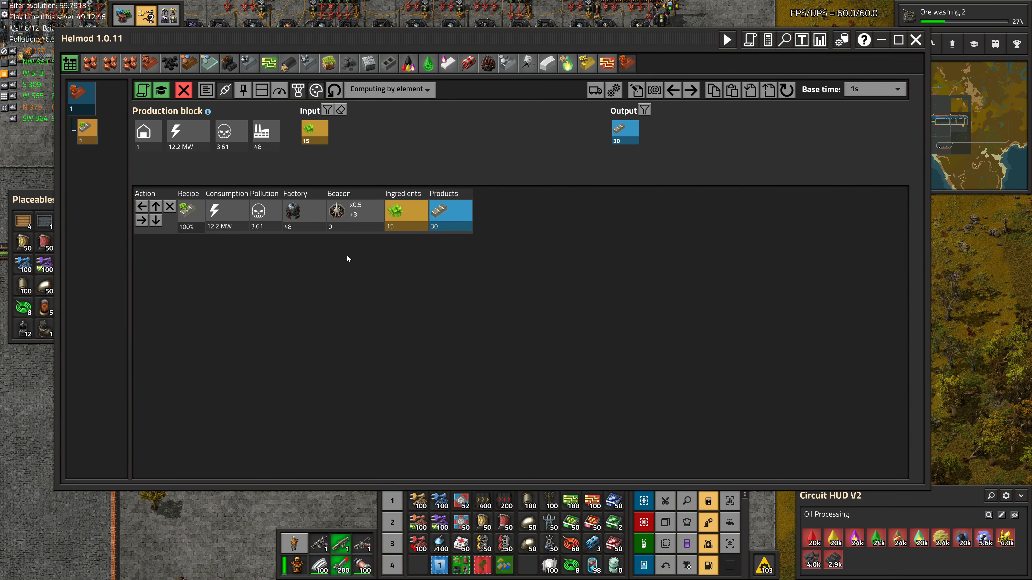
pyautogui.click(188, 210)
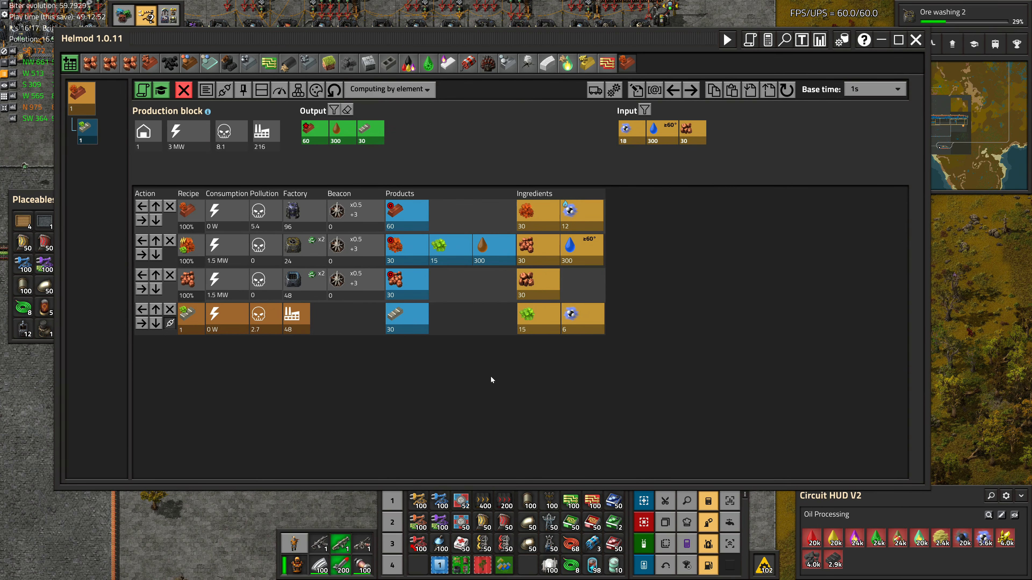
pyautogui.moveTo(469, 380)
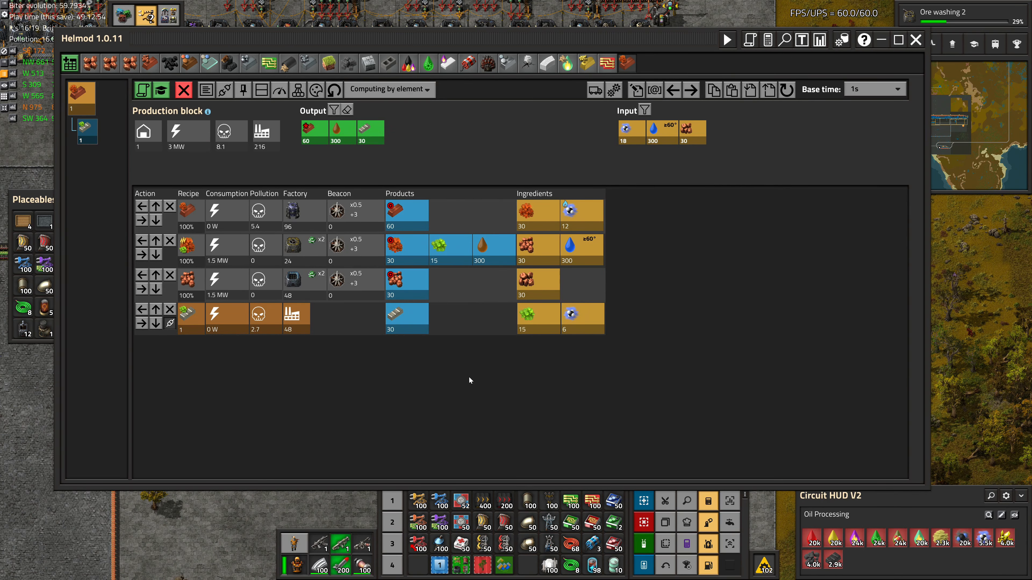
pyautogui.moveTo(439, 388)
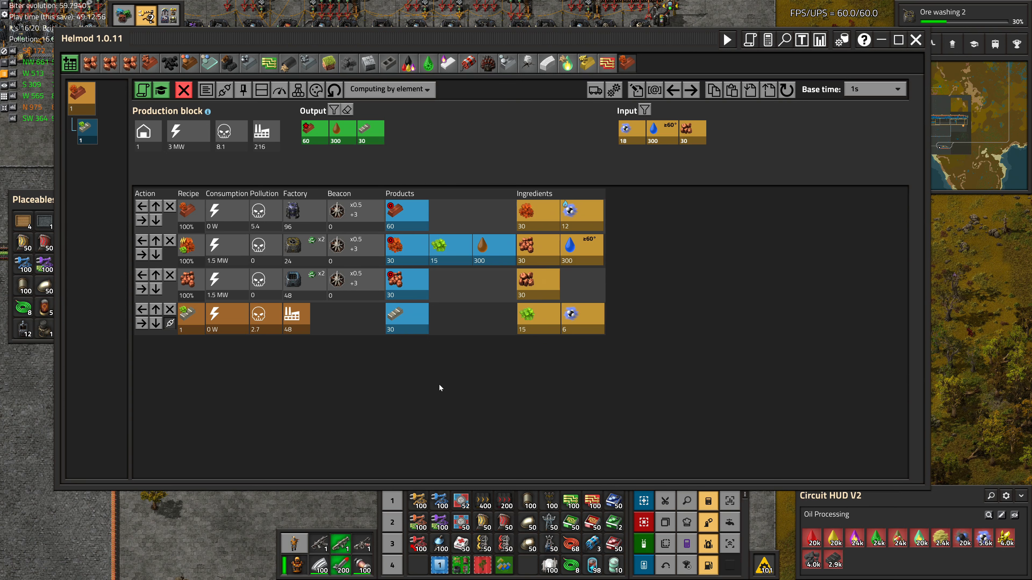
pyautogui.moveTo(387, 391)
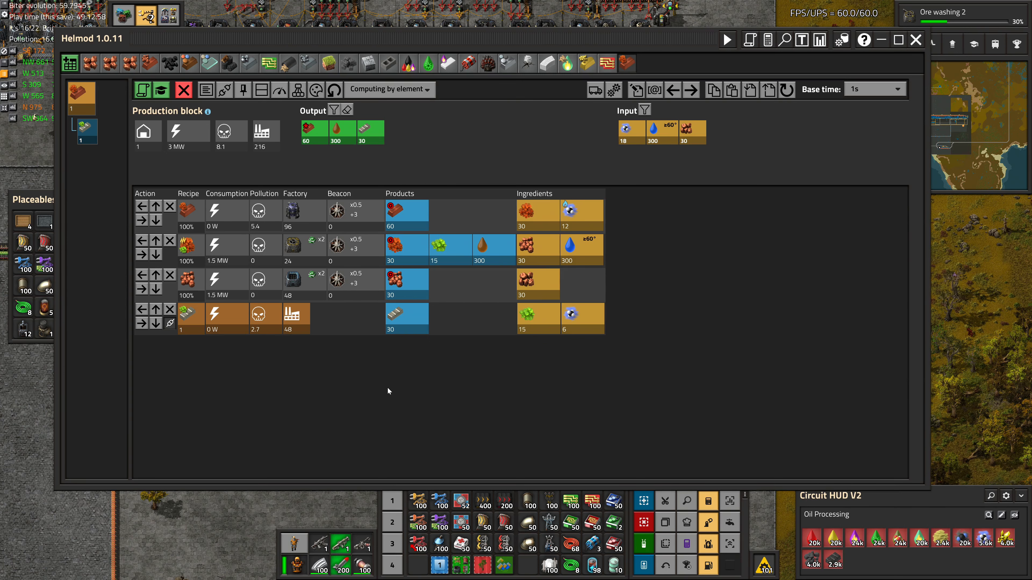
pyautogui.click(314, 128)
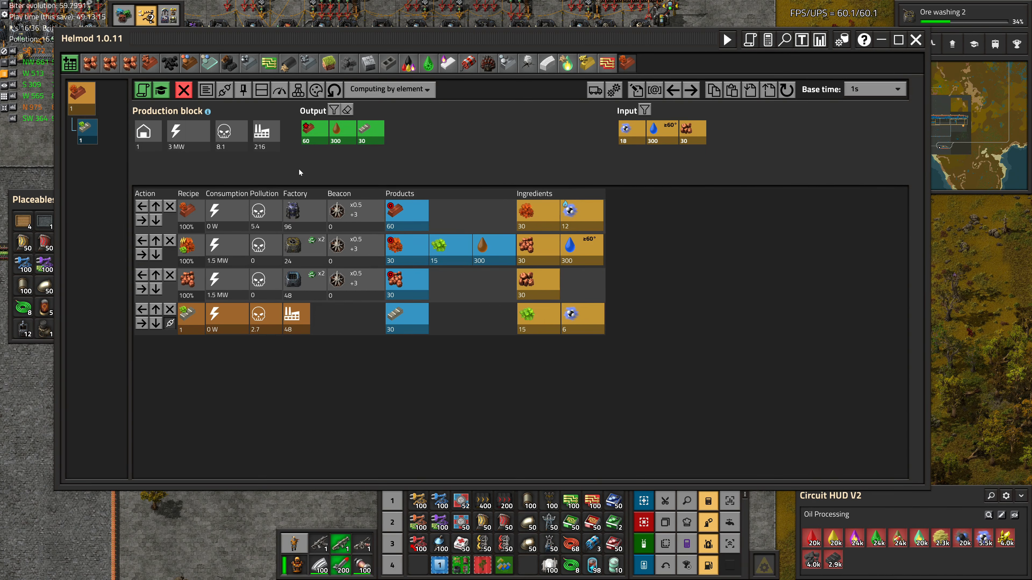
pyautogui.moveTo(451, 204)
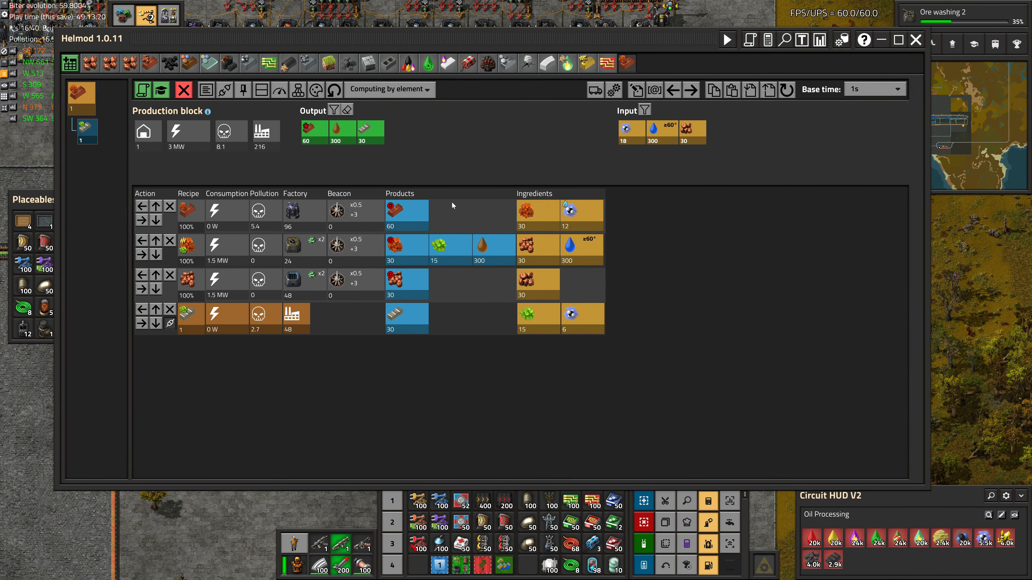
pyautogui.moveTo(293, 312)
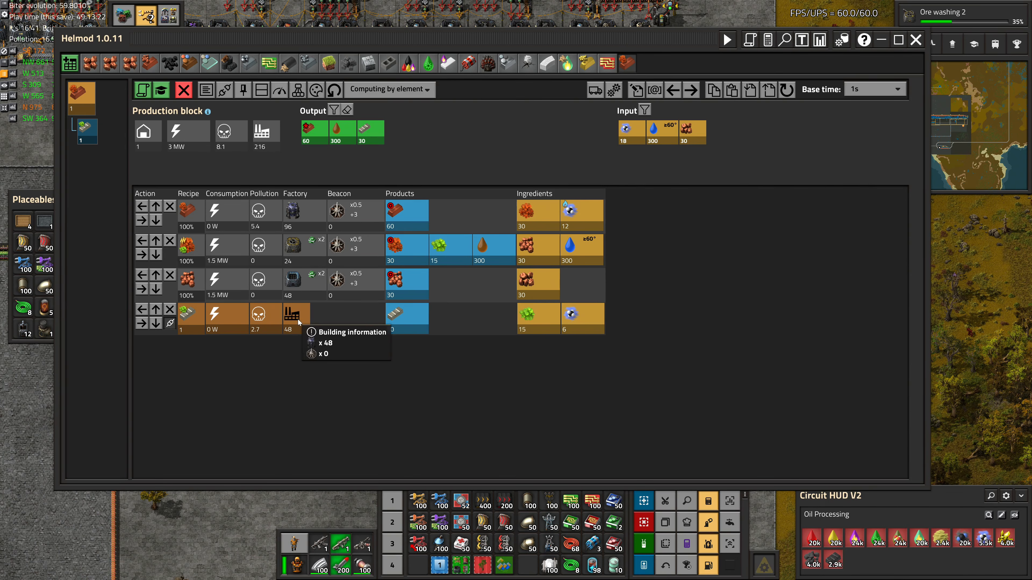
pyautogui.moveTo(350, 313)
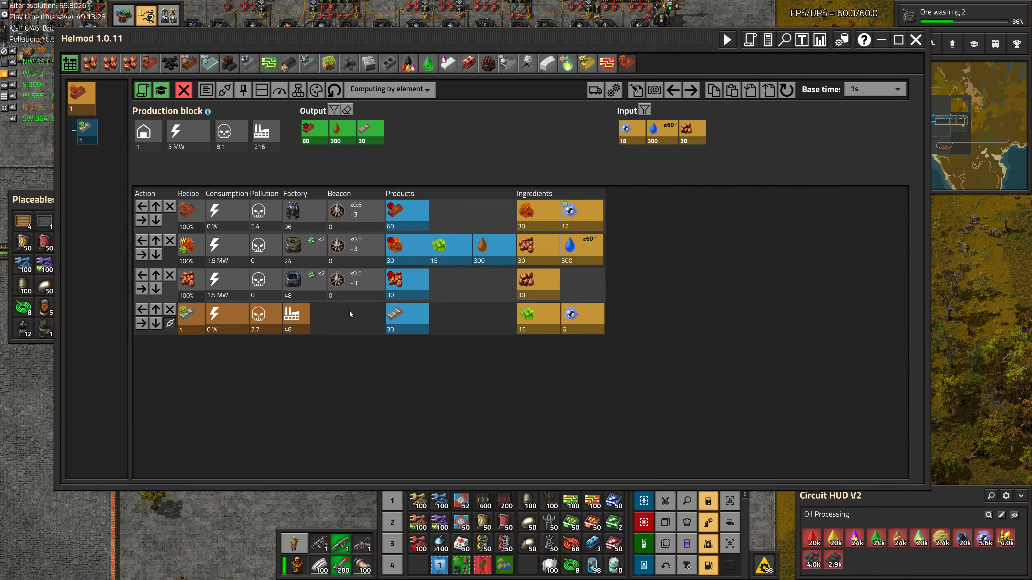
pyautogui.click(915, 39)
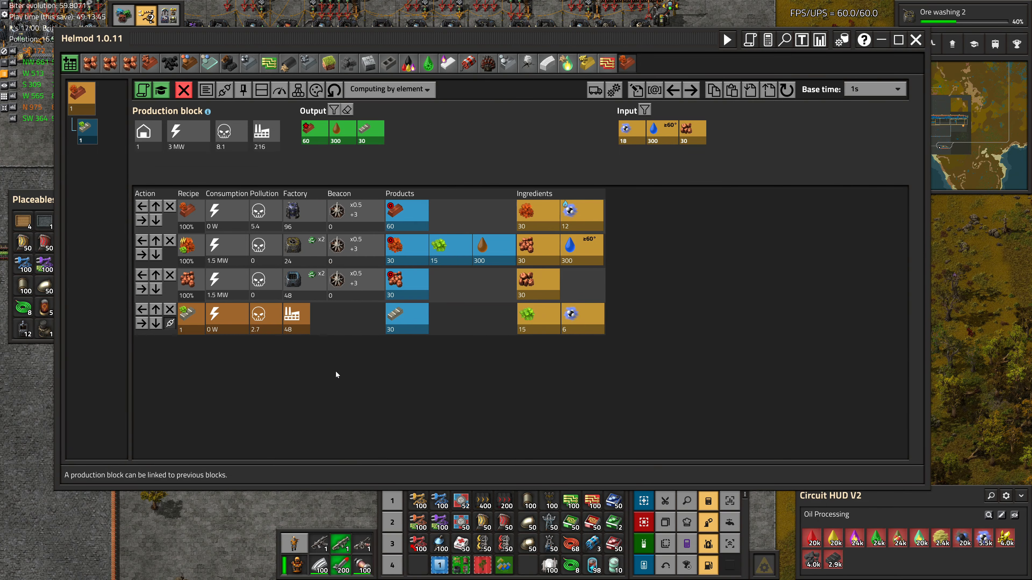
pyautogui.click(915, 39)
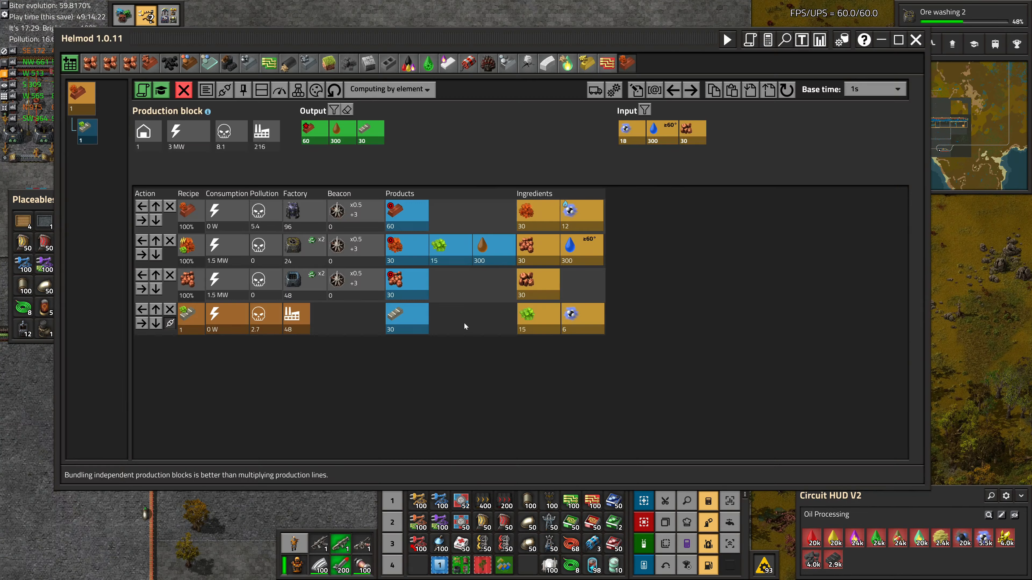
pyautogui.moveTo(537, 314)
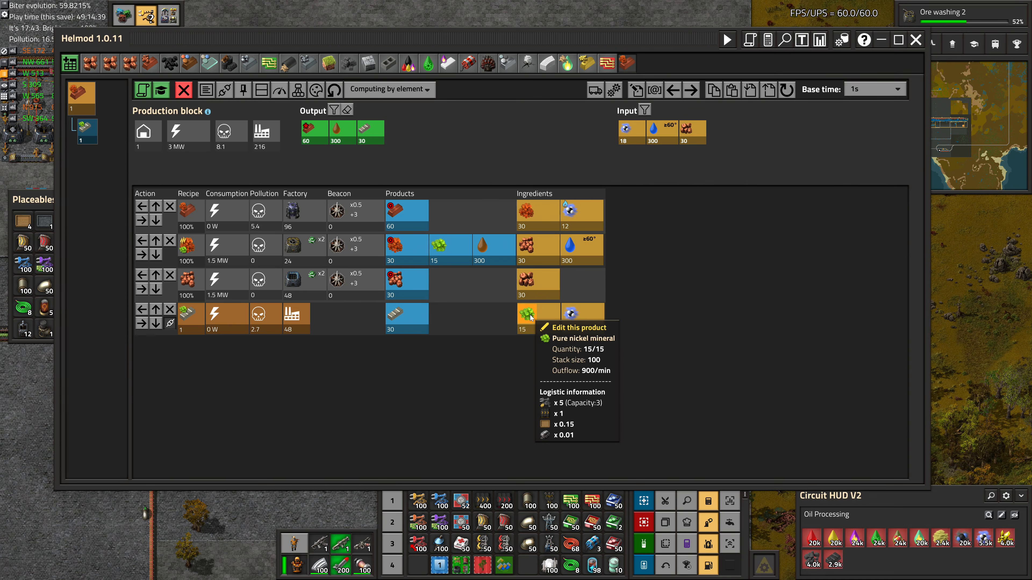
pyautogui.moveTo(471, 305)
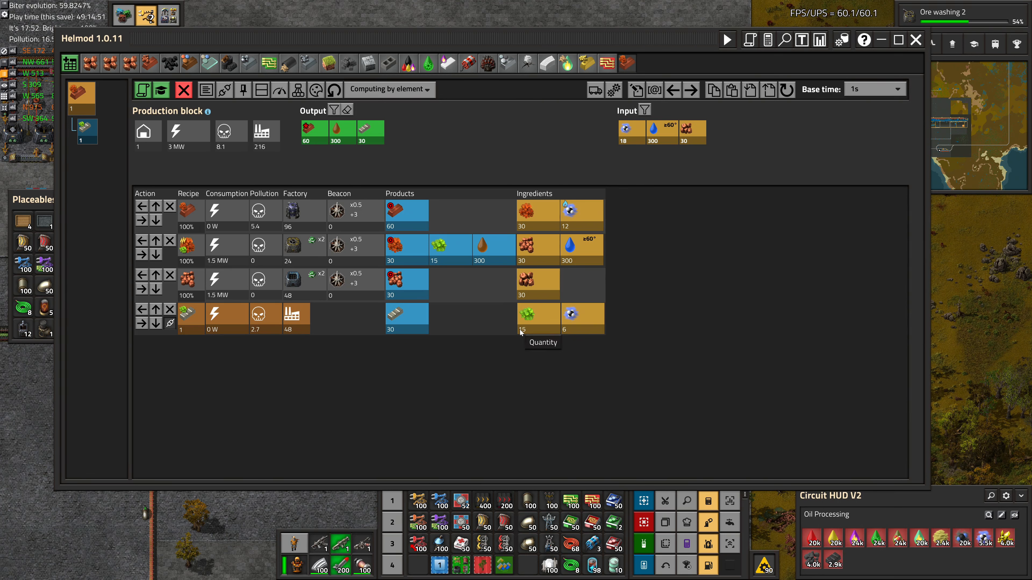
pyautogui.moveTo(314, 225)
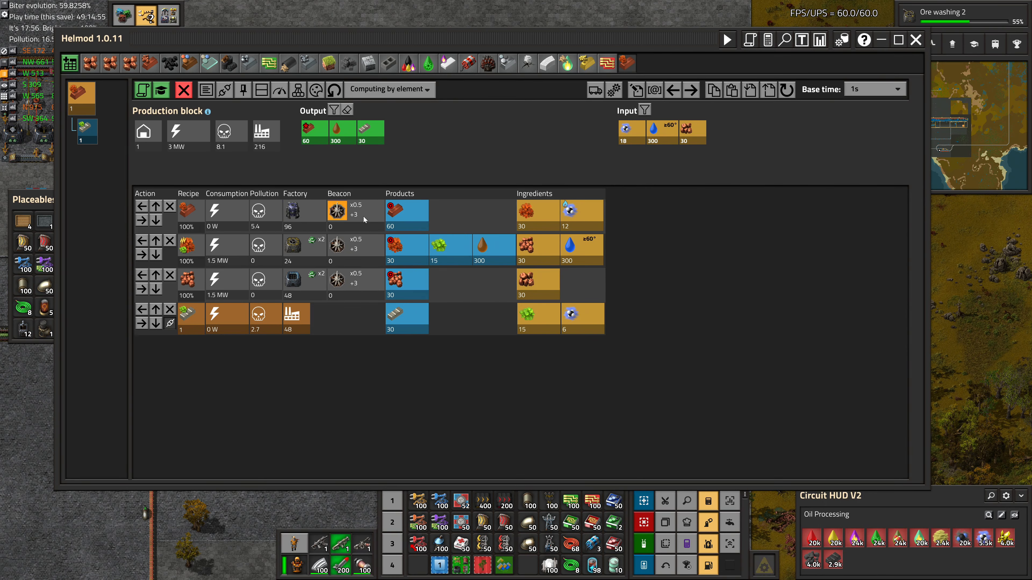
pyautogui.moveTo(523, 211)
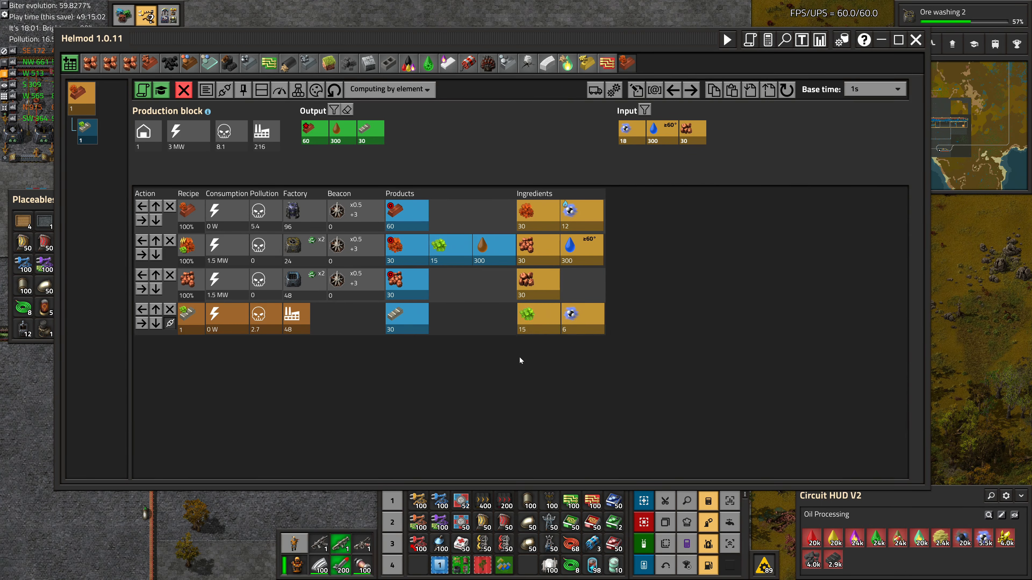
pyautogui.moveTo(501, 354)
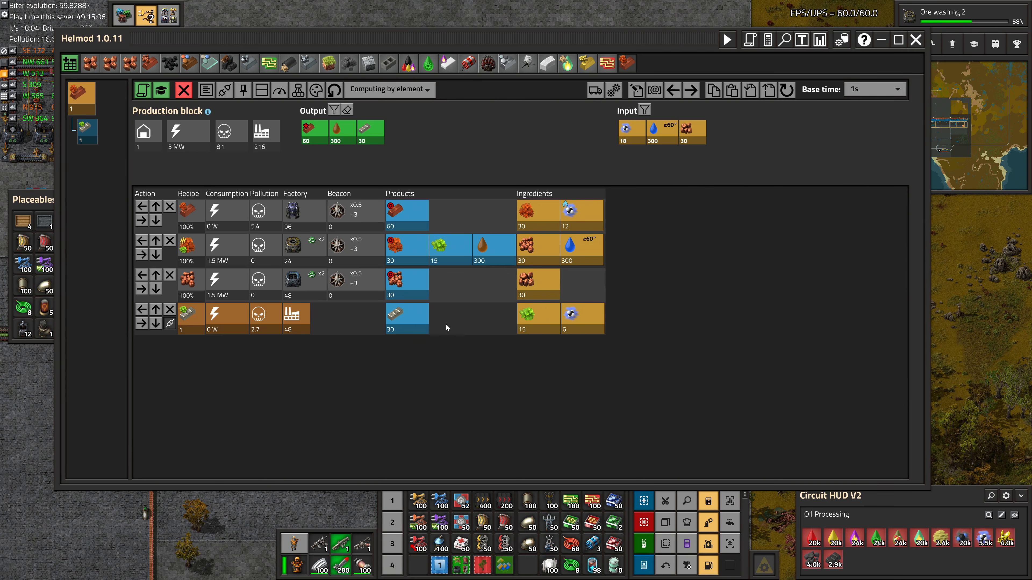
pyautogui.moveTo(517, 341)
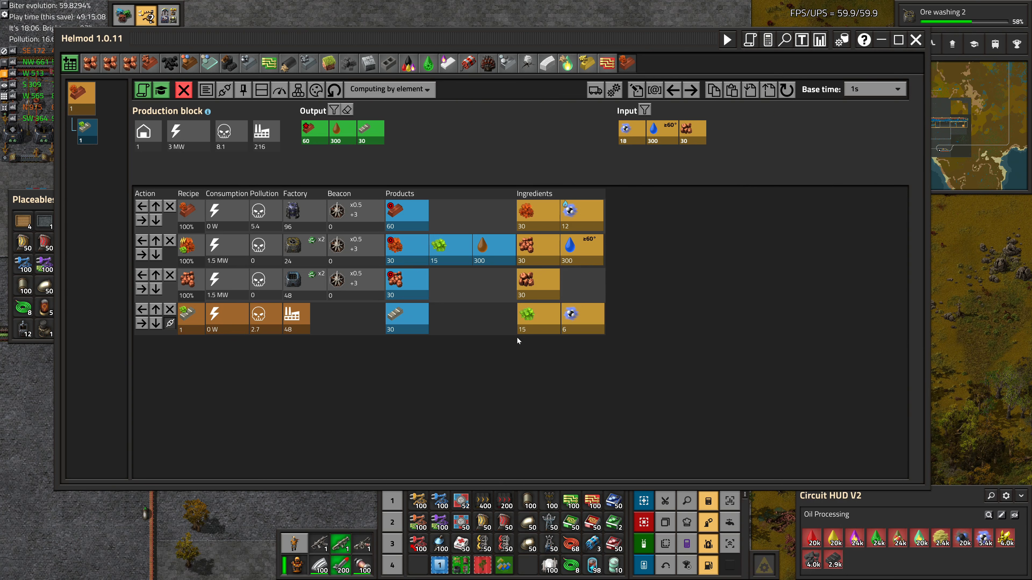
pyautogui.moveTo(456, 304)
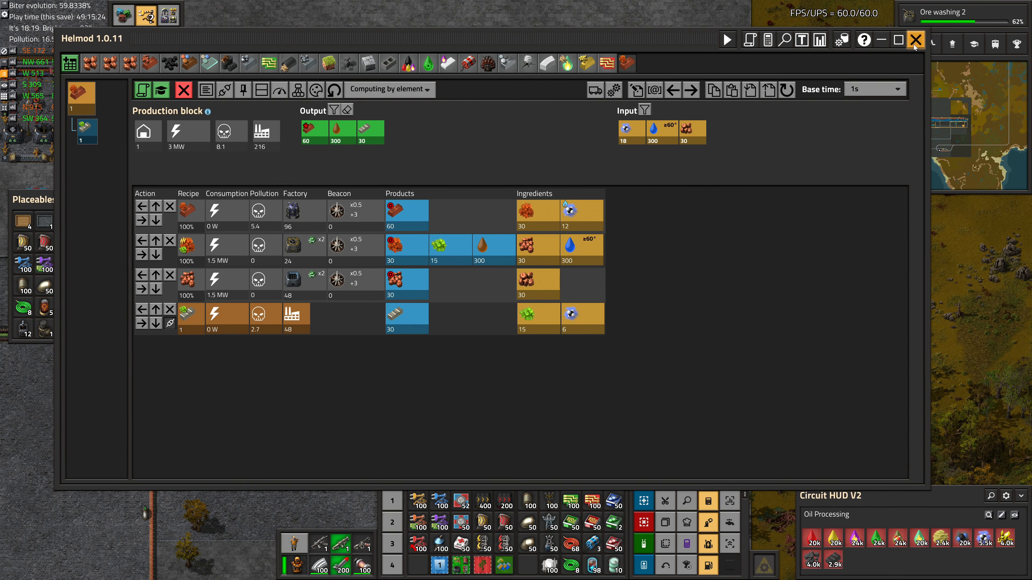
pyautogui.click(913, 39)
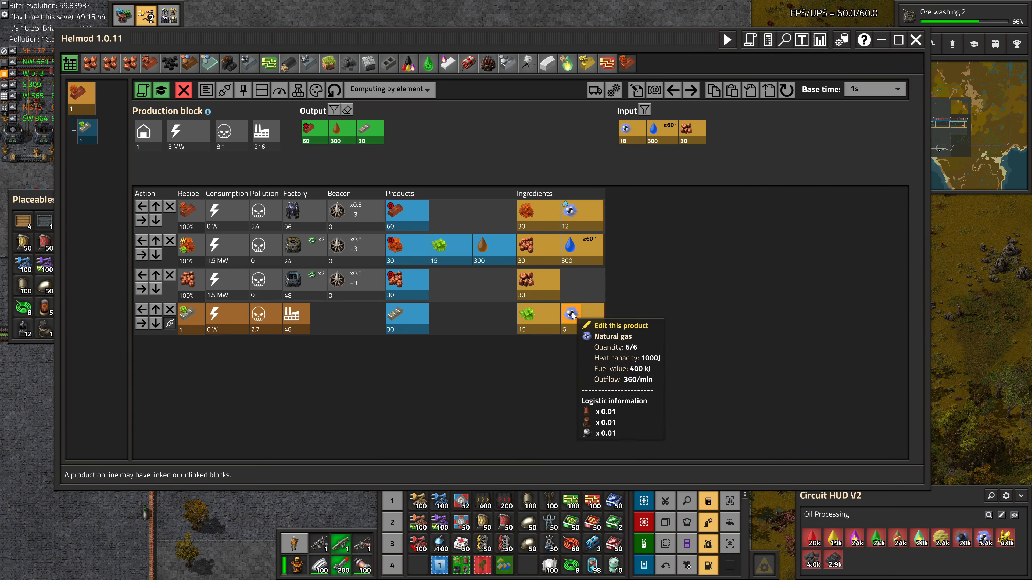
pyautogui.moveTo(633, 303)
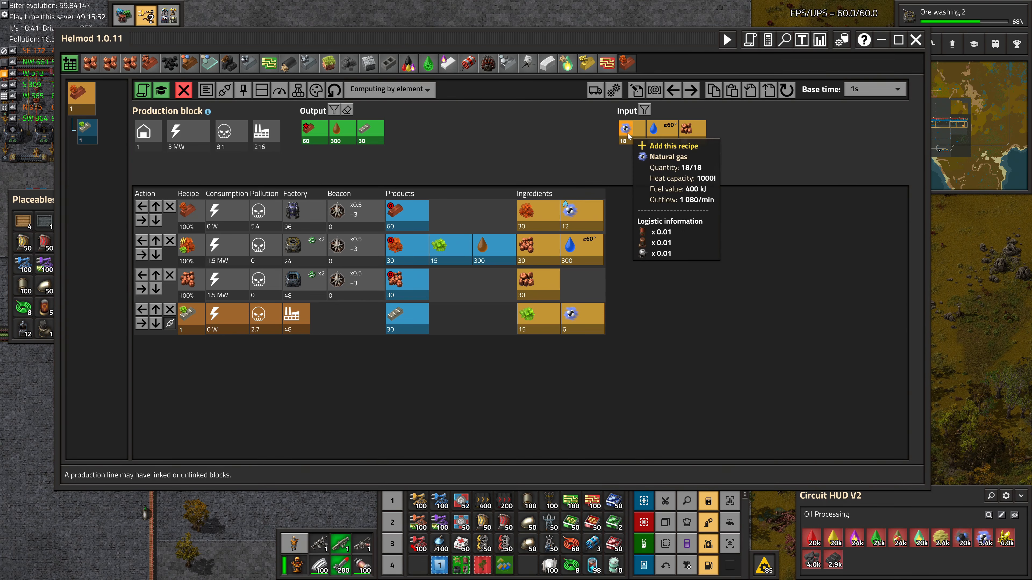
pyautogui.moveTo(687, 196)
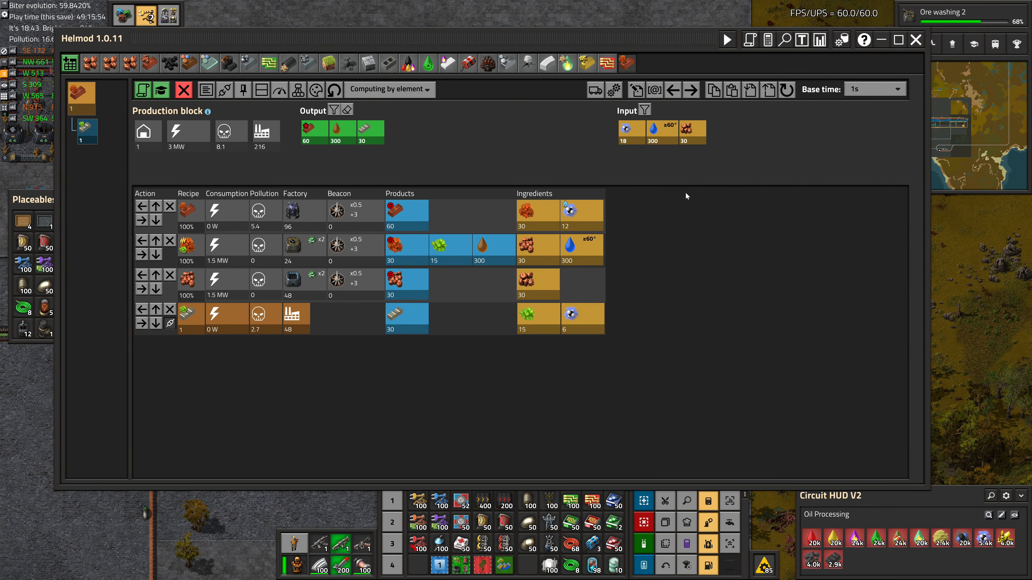
pyautogui.moveTo(652, 130)
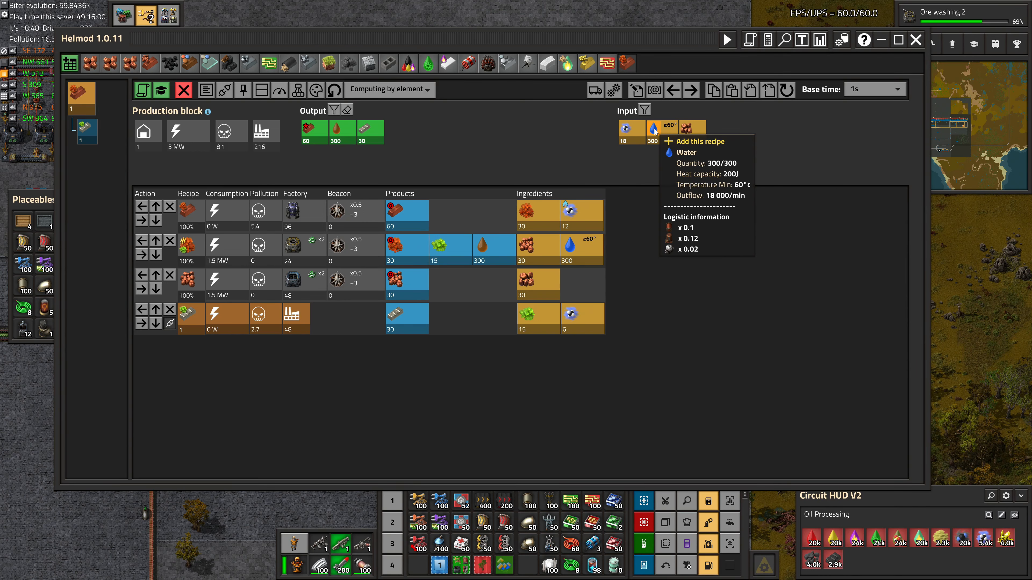
# - Add a water-heating recipe for the 90° water input, creating an electric boiler row
pyautogui.click(652, 129)
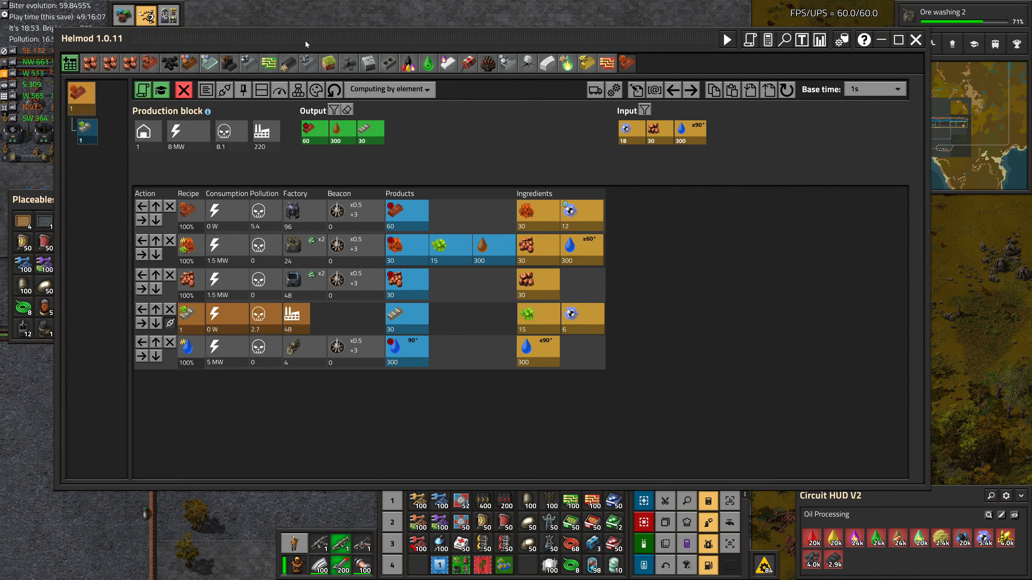
pyautogui.moveTo(292, 346)
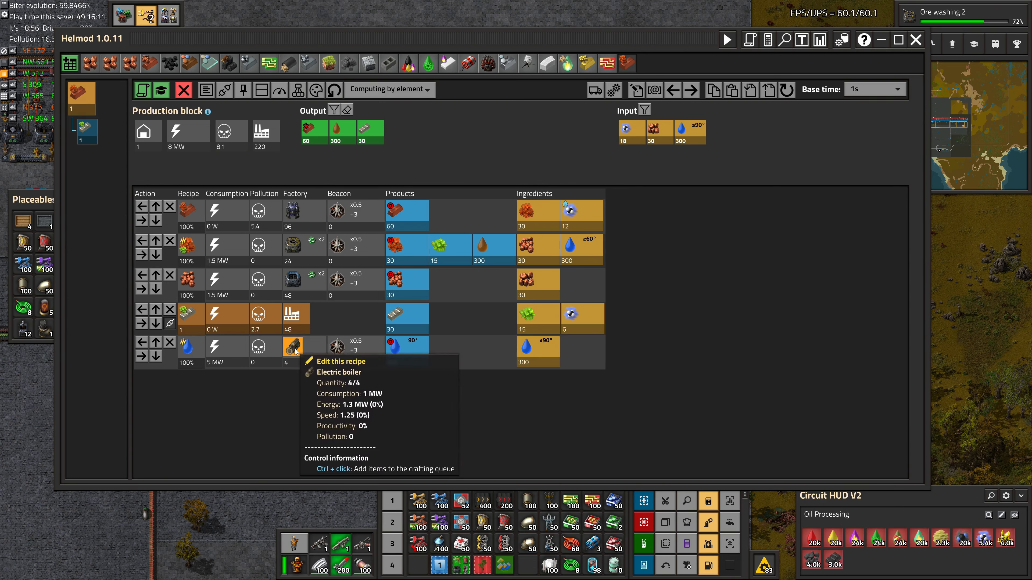
pyautogui.moveTo(325, 367)
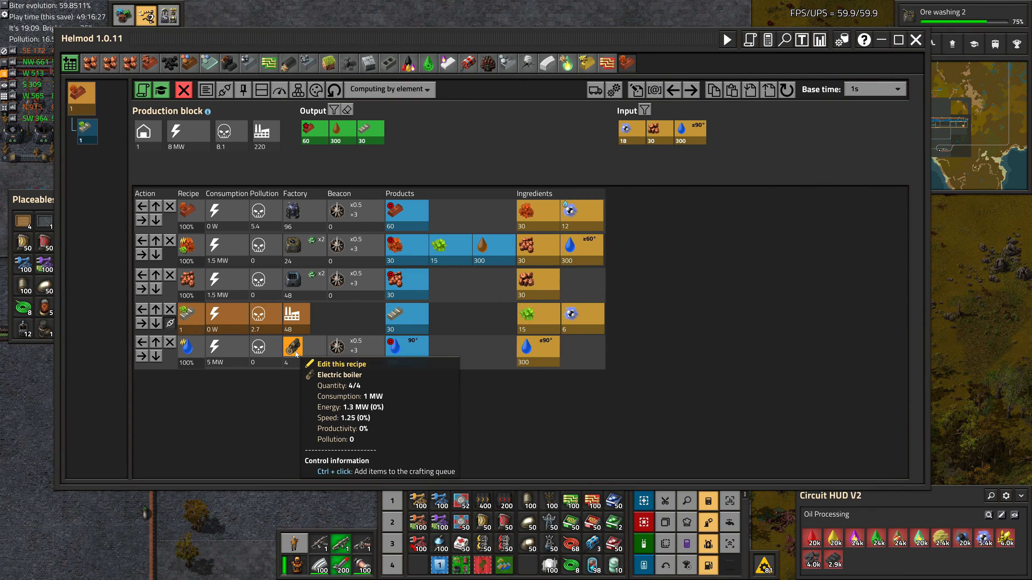
pyautogui.moveTo(469, 274)
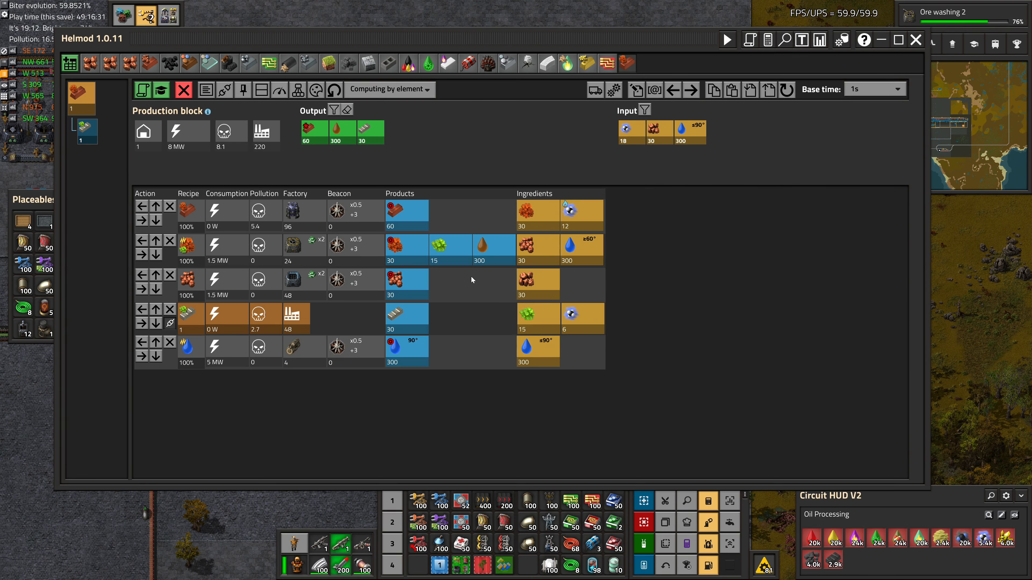
pyautogui.moveTo(485, 325)
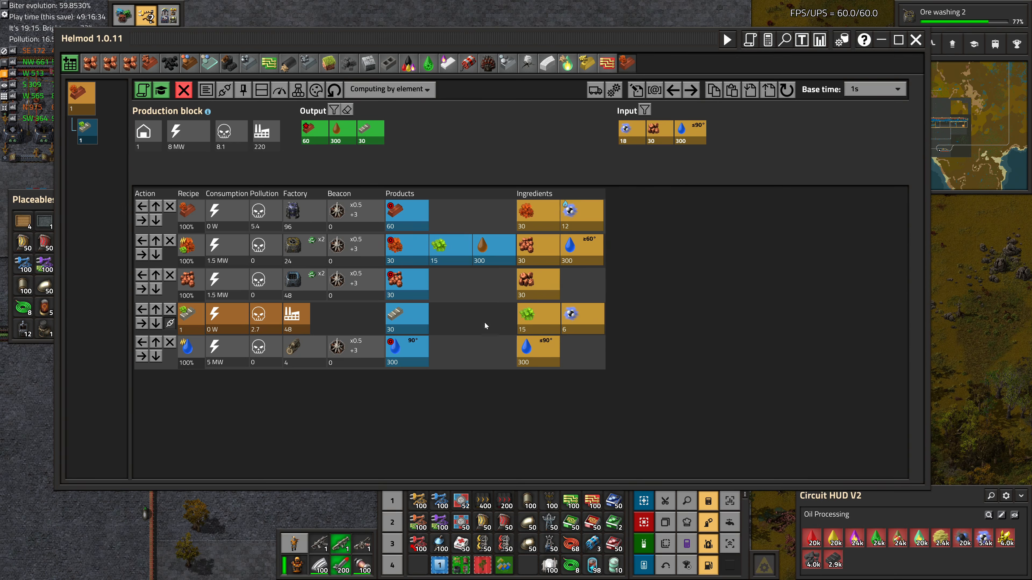
pyautogui.moveTo(305, 220)
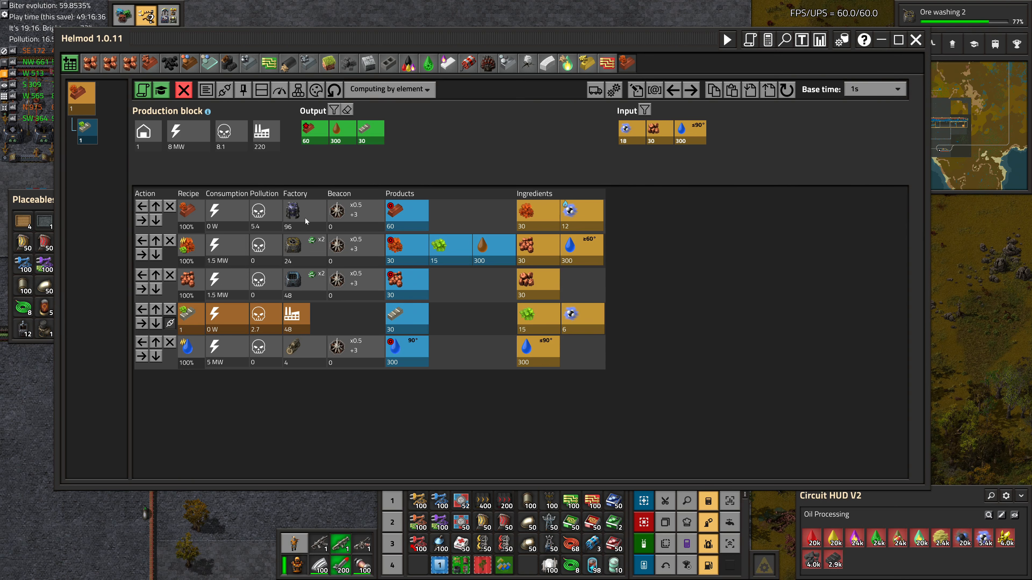
pyautogui.moveTo(448, 345)
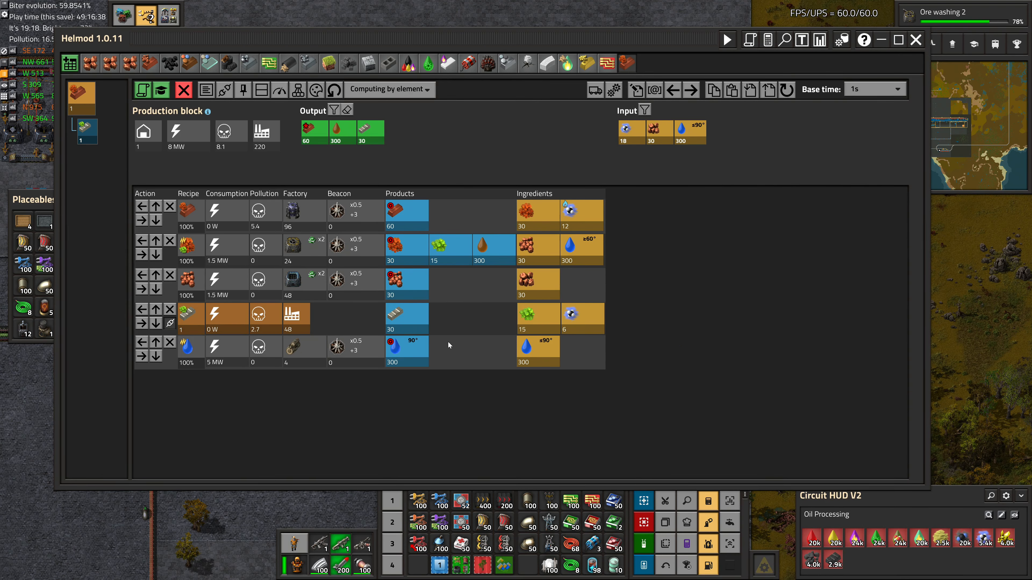
pyautogui.moveTo(342, 129)
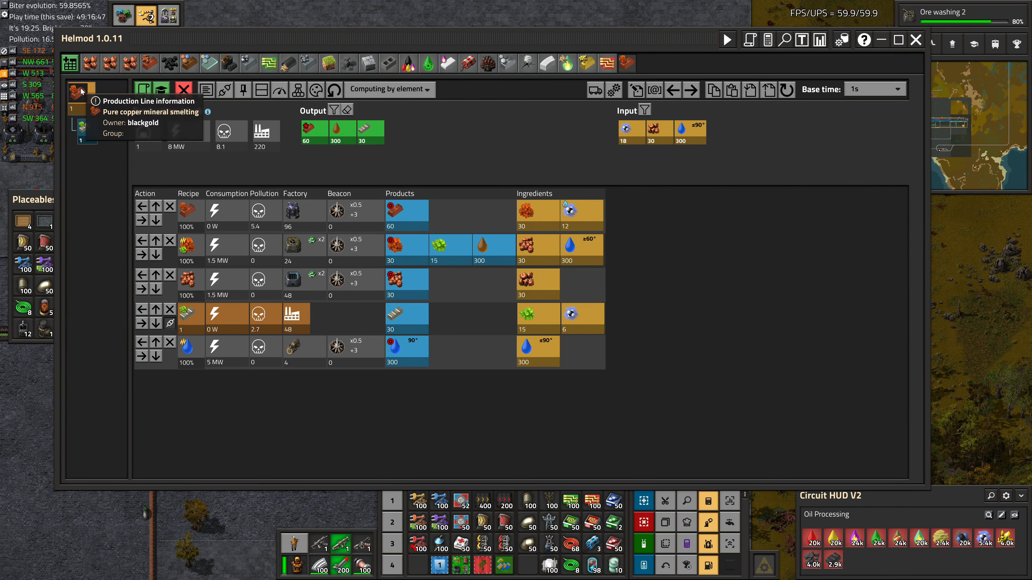
# - Add the Polluted water filtration recipe from the polluted water product and move its row lower
pyautogui.click(480, 245)
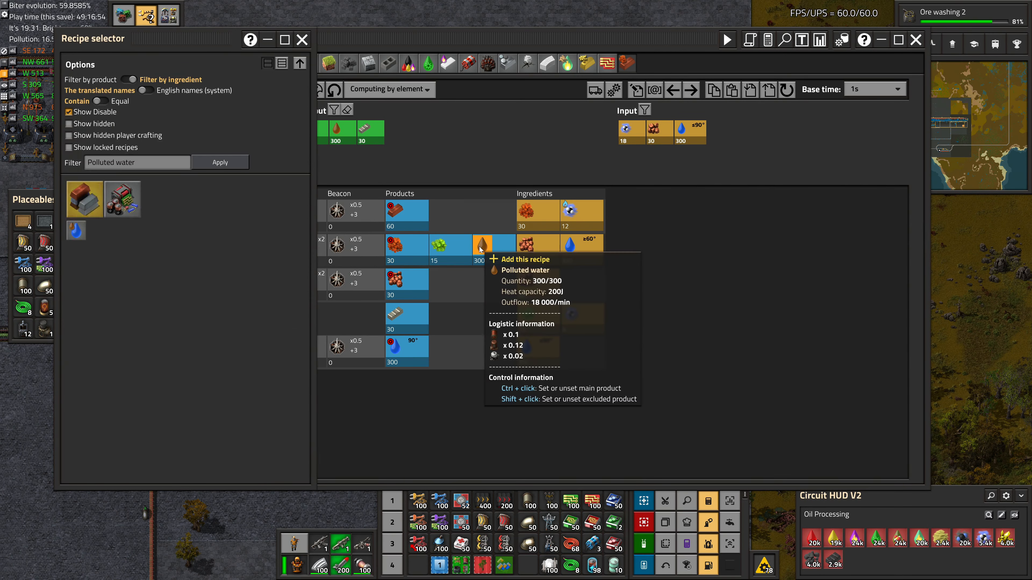
pyautogui.click(492, 249)
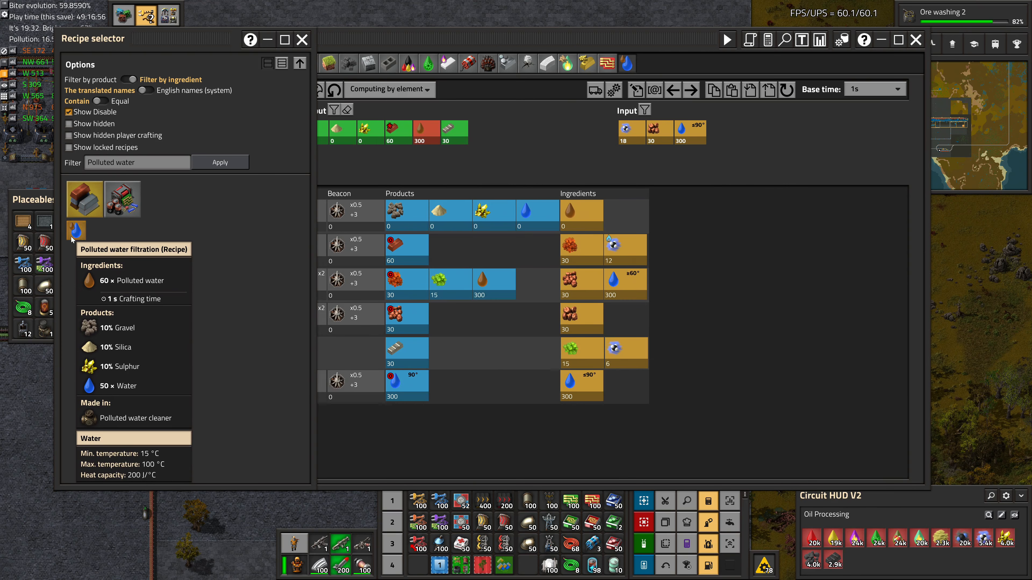
pyautogui.click(76, 229)
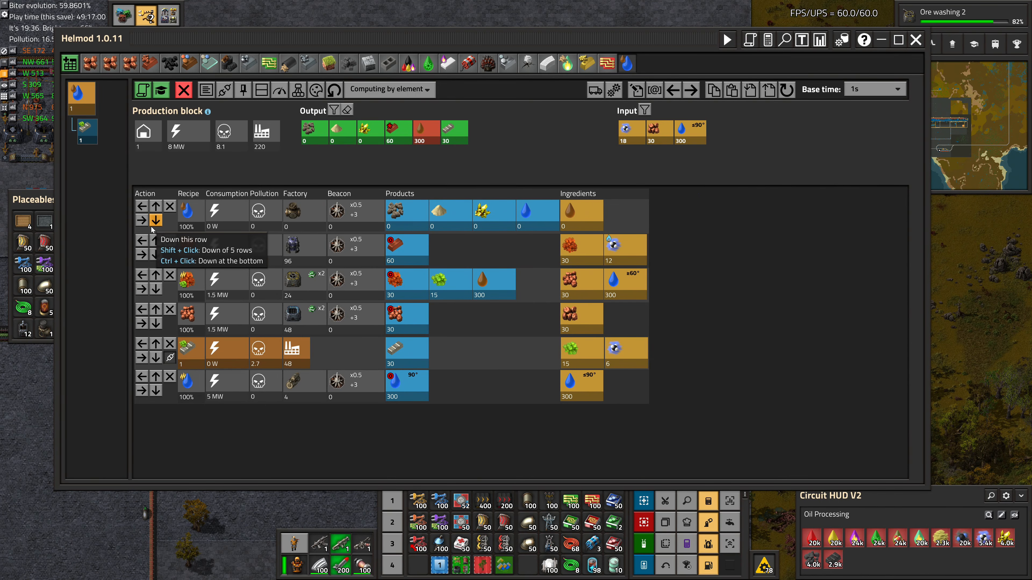
pyautogui.click(156, 217)
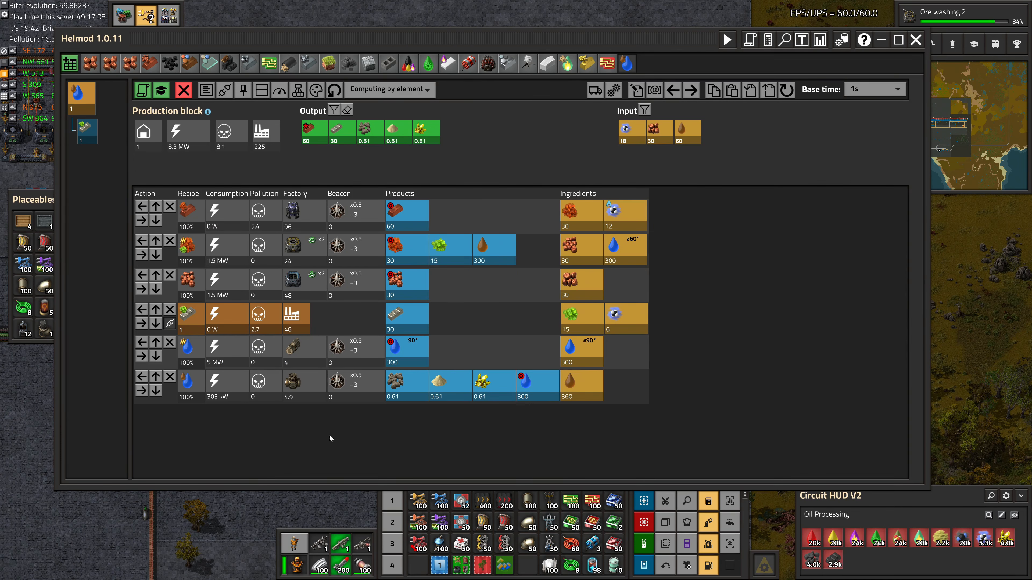
# - Give the water cleaner one energy-saving module in its recipe settings
pyautogui.click(292, 348)
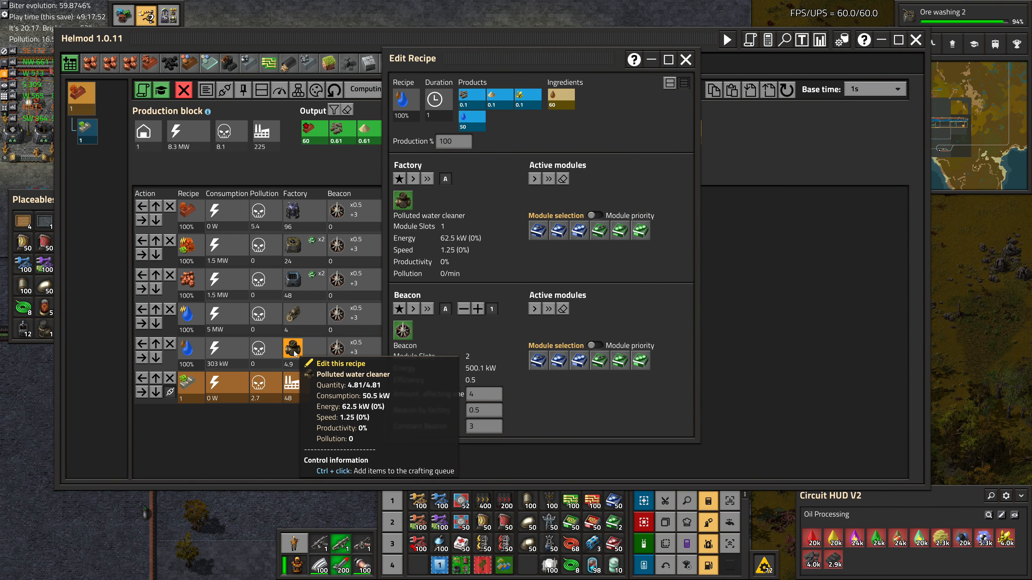
pyautogui.click(598, 229)
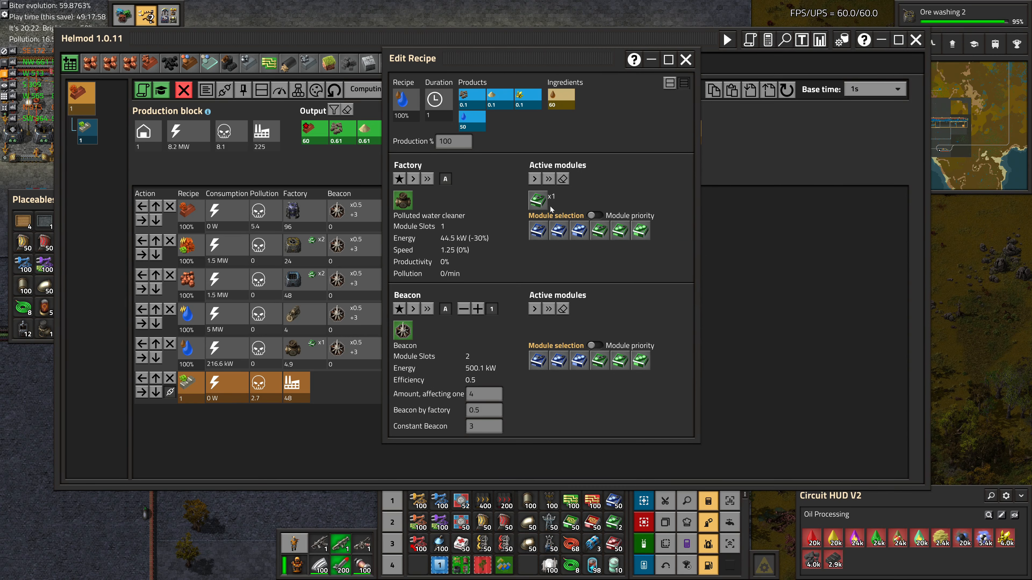
pyautogui.moveTo(581, 208)
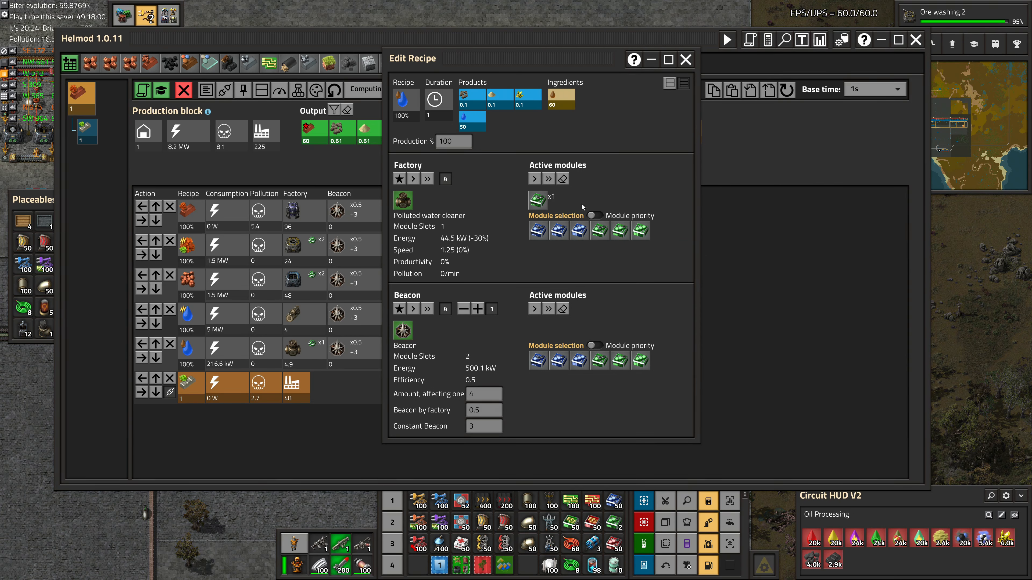
pyautogui.click(685, 59)
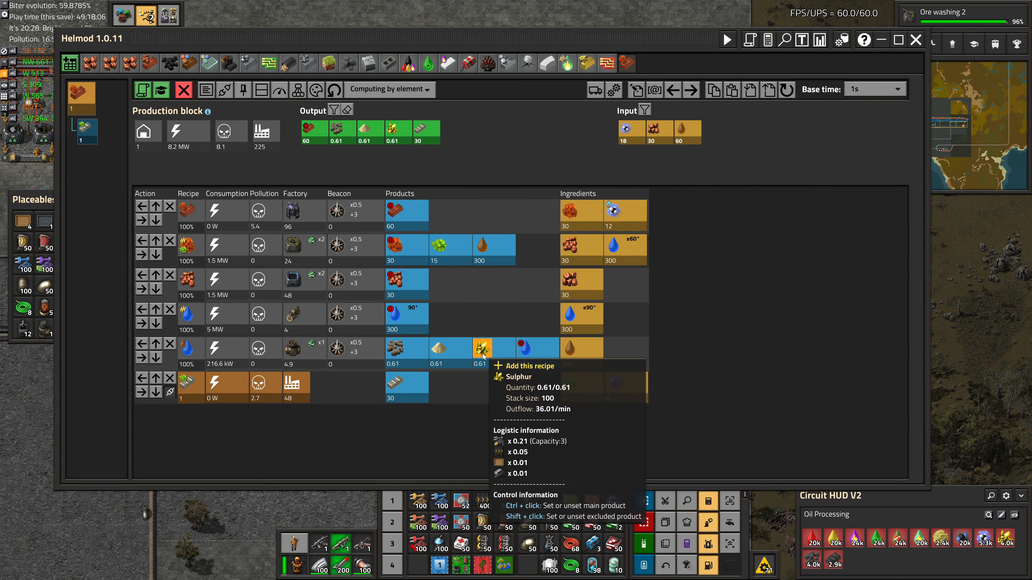
# - Group the polluted water filtration row into its own nested sub-block
pyautogui.click(481, 347)
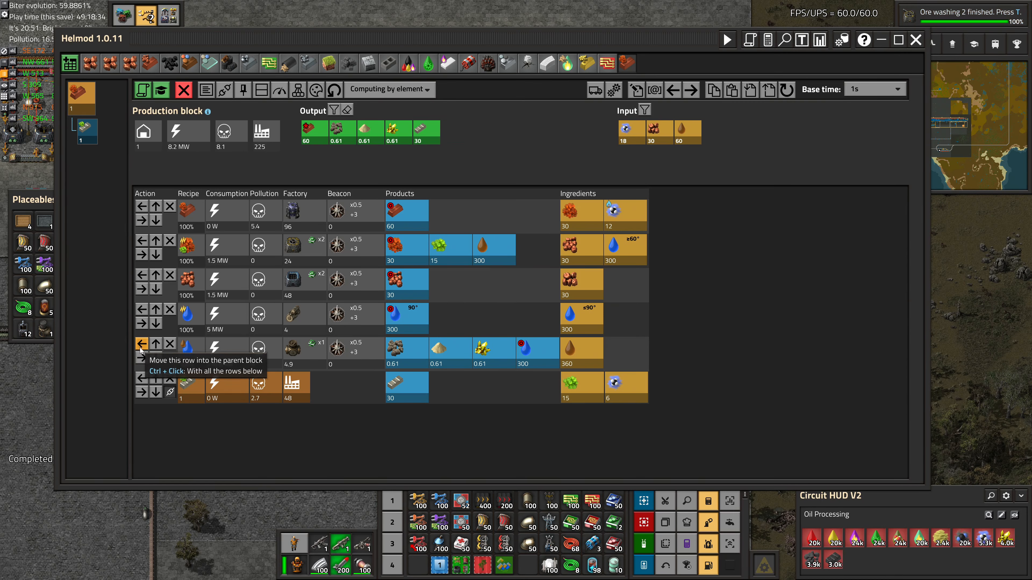
pyautogui.click(142, 344)
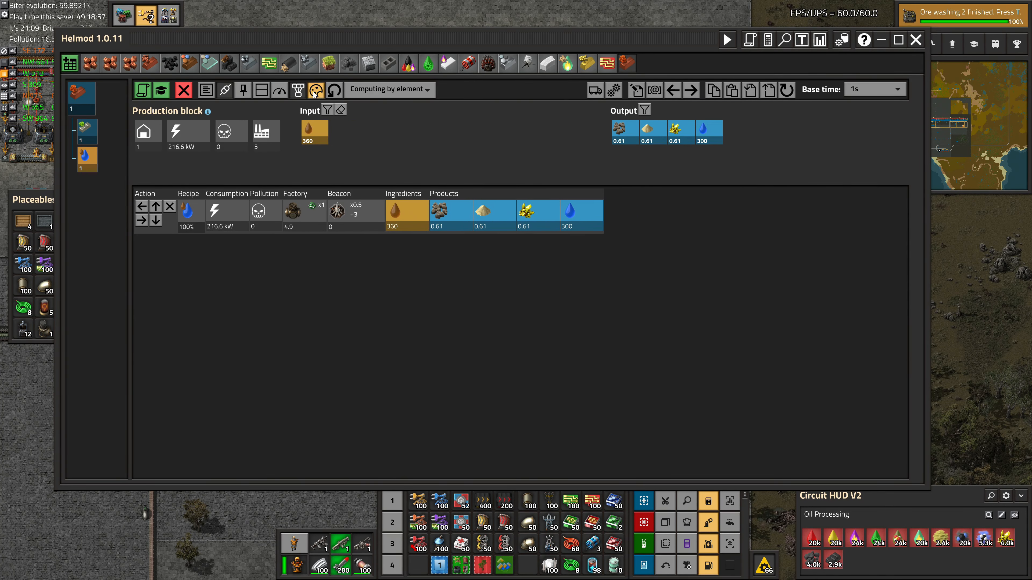
pyautogui.moveTo(315, 132)
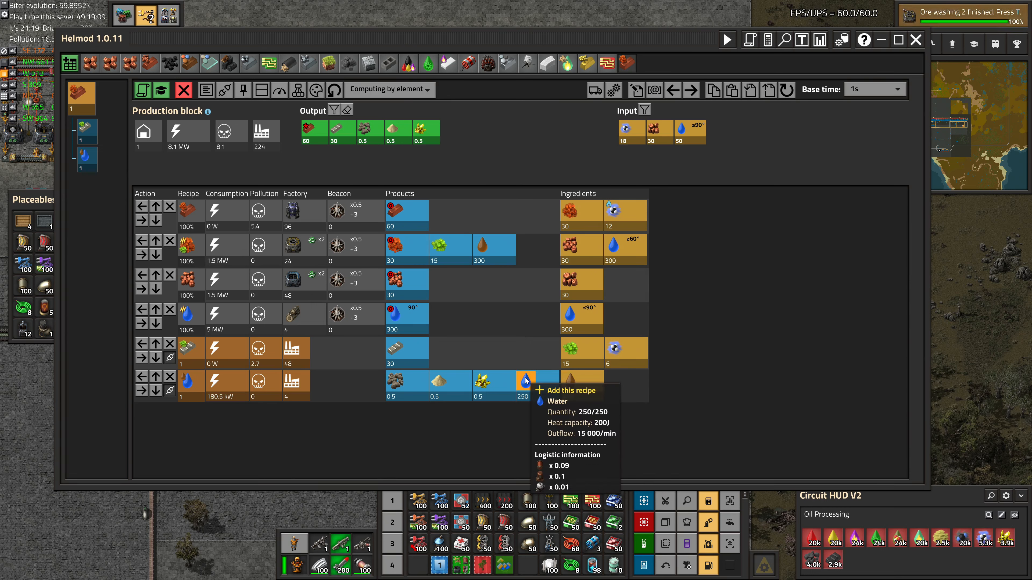
pyautogui.moveTo(572, 381)
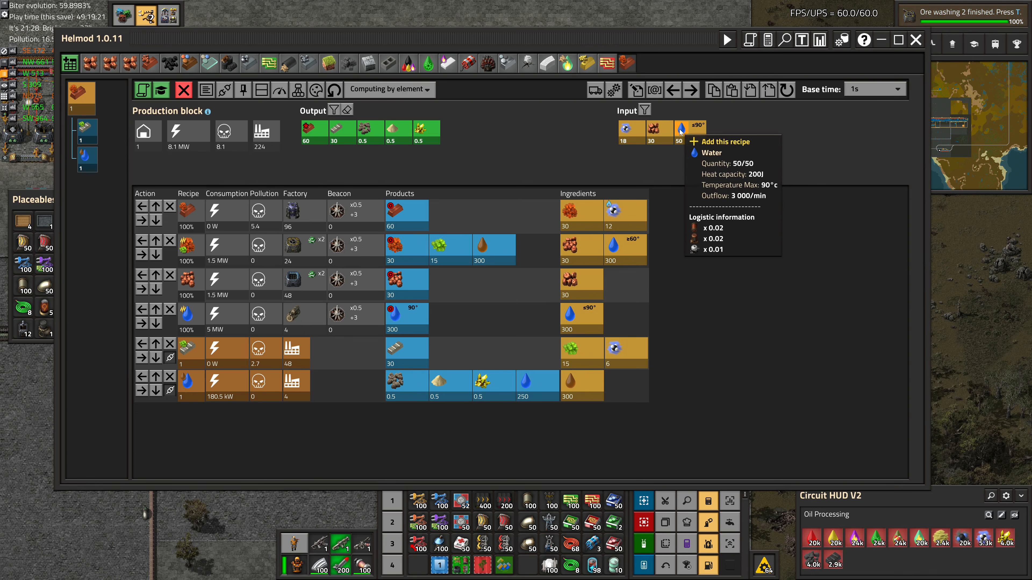
pyautogui.moveTo(636, 246)
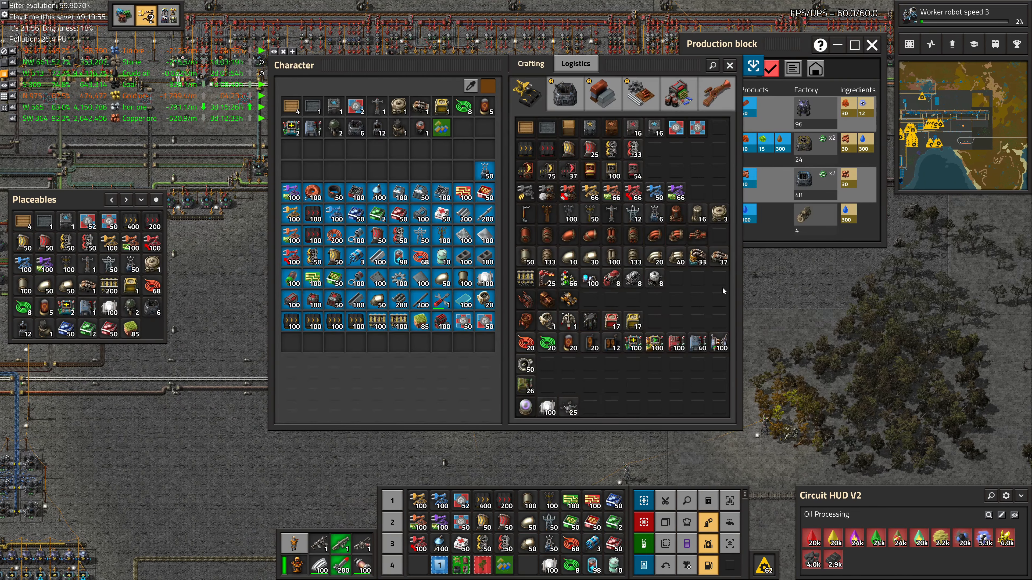
# - Close Helmod's view and bring up the character inventory with its crafting recipes
pyautogui.click(602, 94)
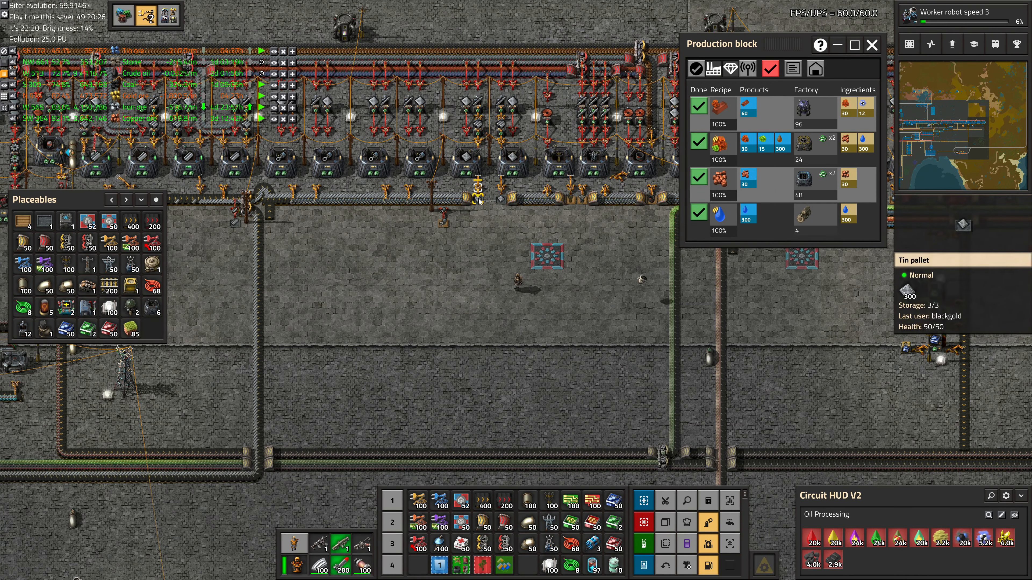
pyautogui.press('e')
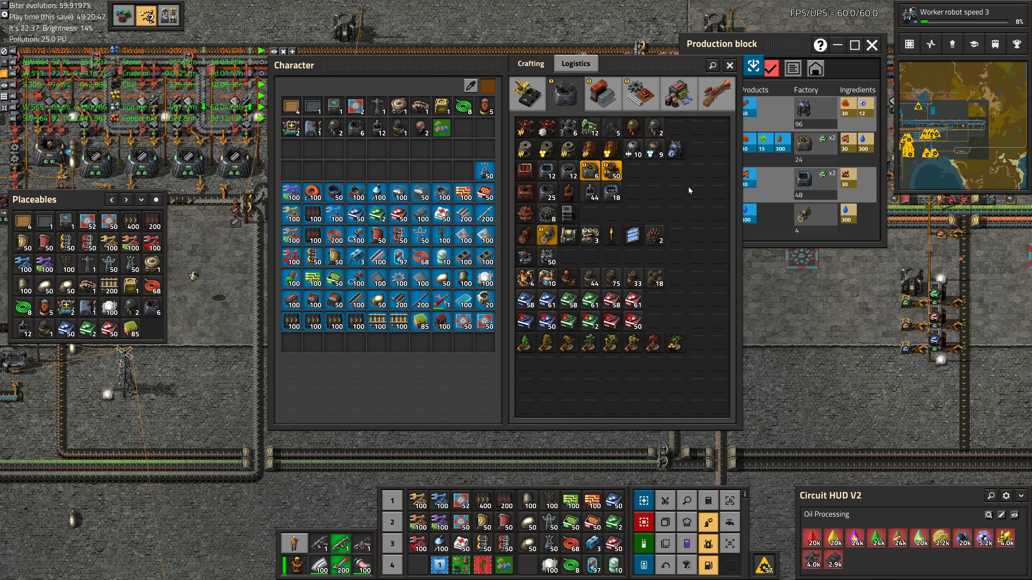
pyautogui.moveTo(675, 149)
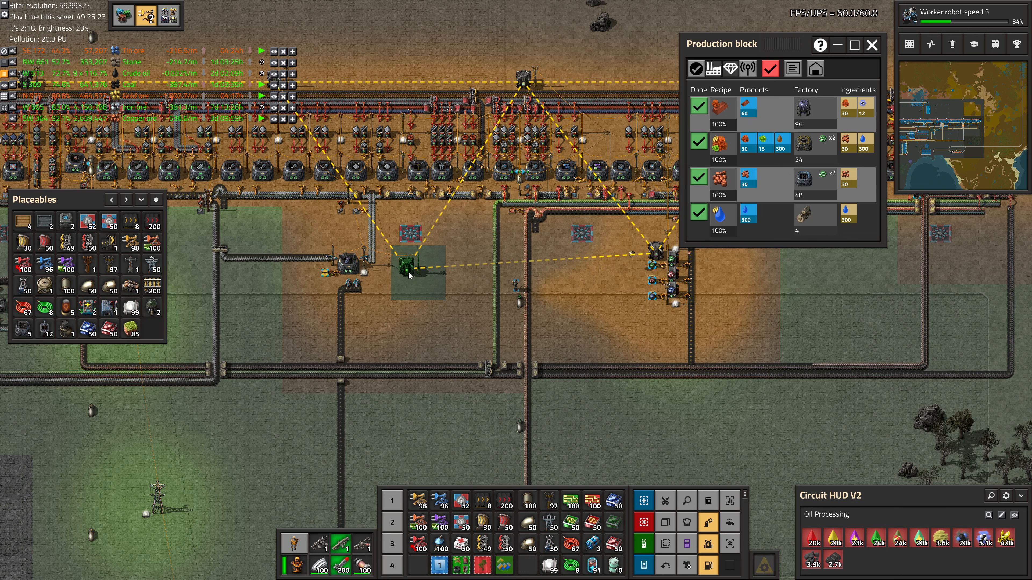
# - Place the gas furnace assembler setup below the smelting row and select its storage chest
pyautogui.click(408, 263)
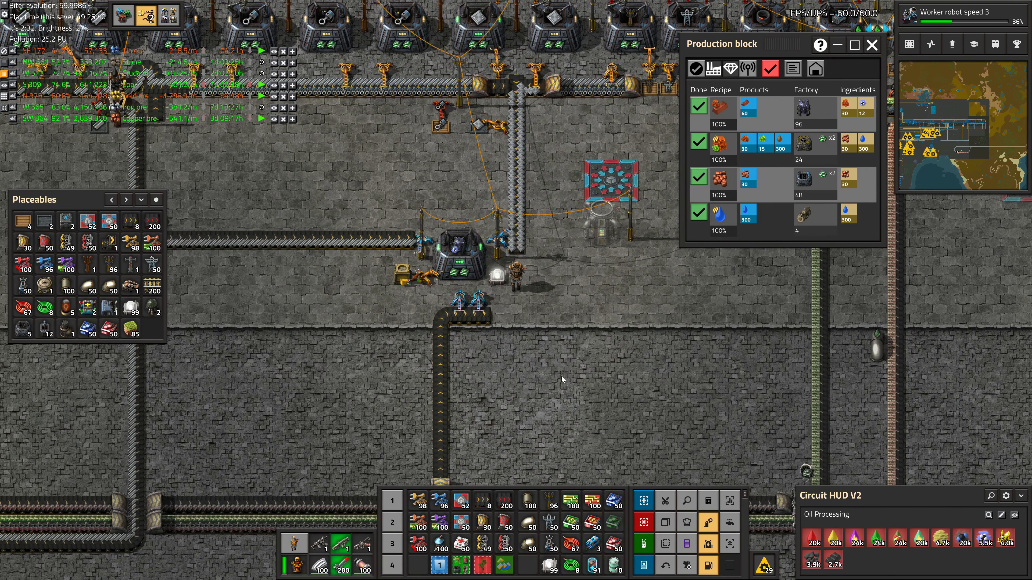
pyautogui.click(454, 246)
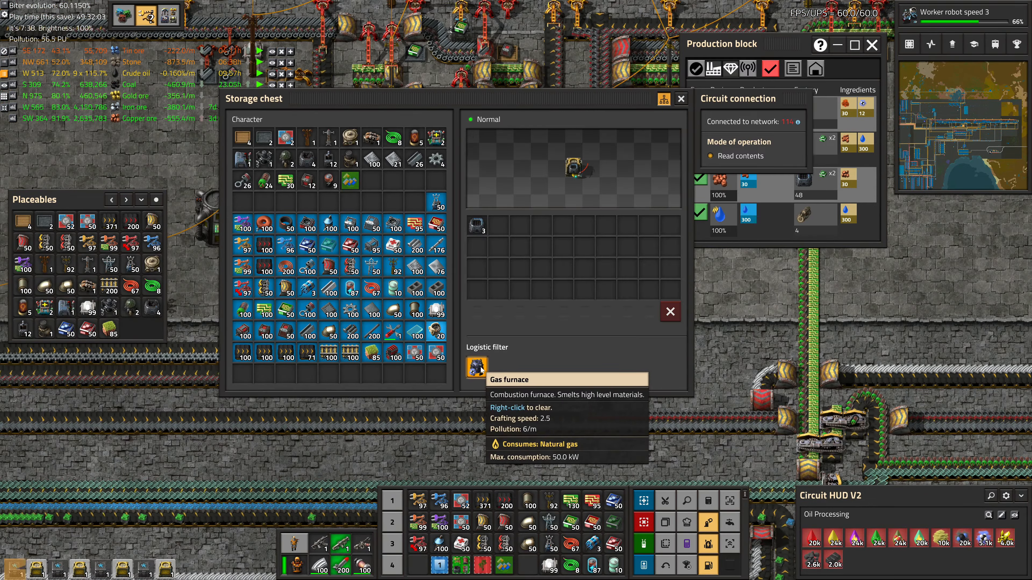
# - Set the storage chest's logistic filter, place the second assembler layout nearby, and show the crafting menu
pyautogui.click(476, 366)
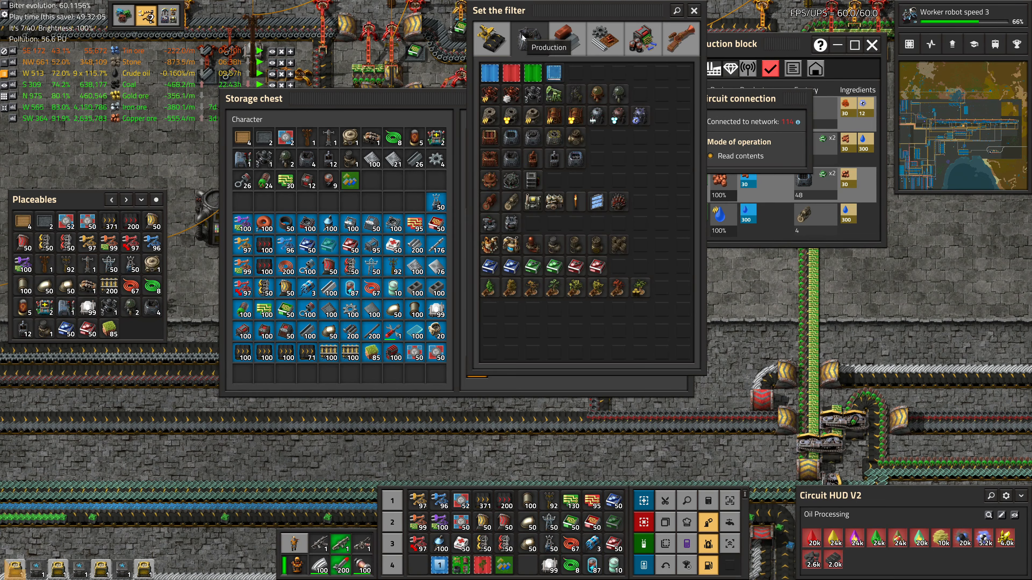
pyautogui.click(692, 9)
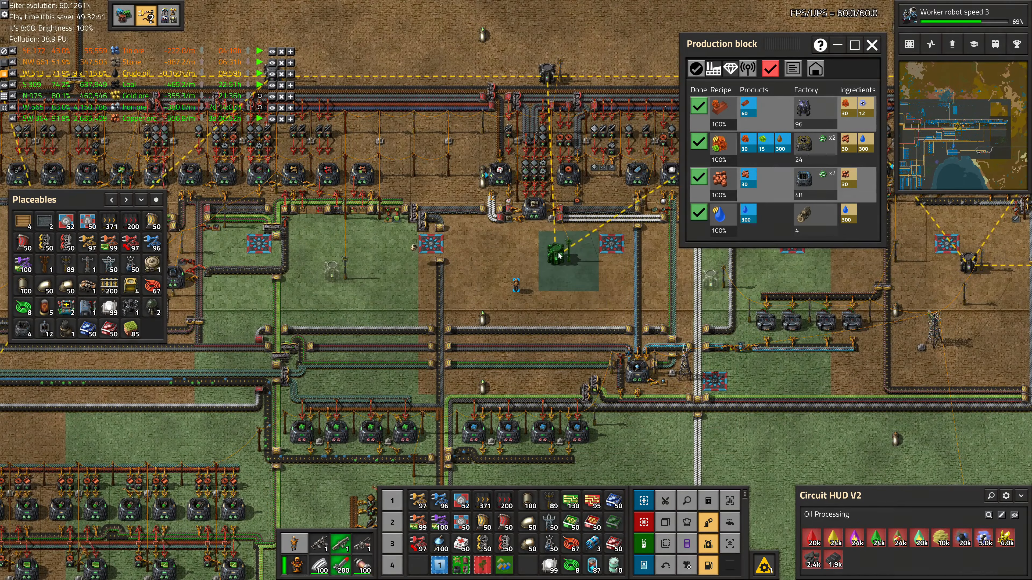
pyautogui.click(569, 253)
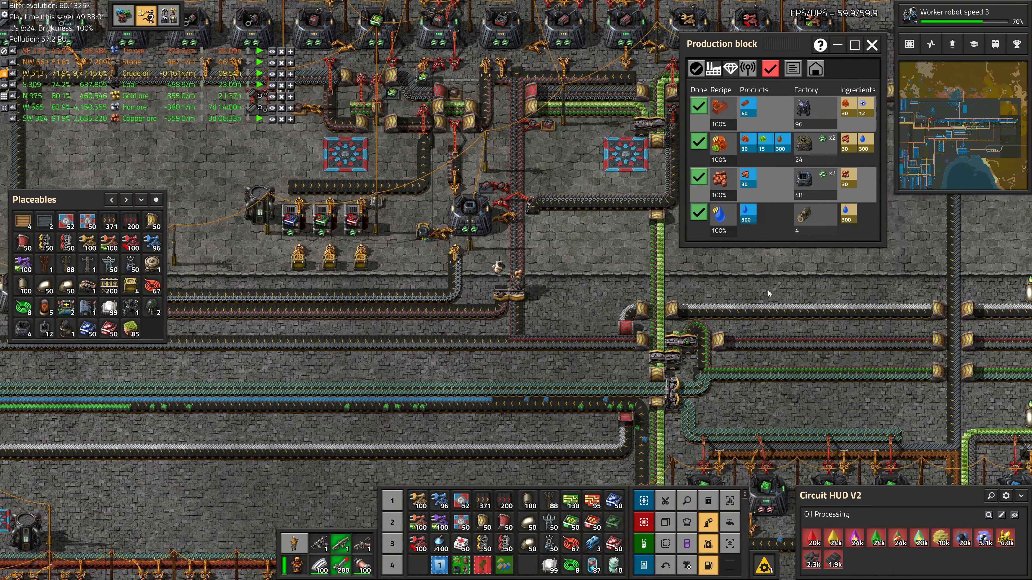
pyautogui.press('e')
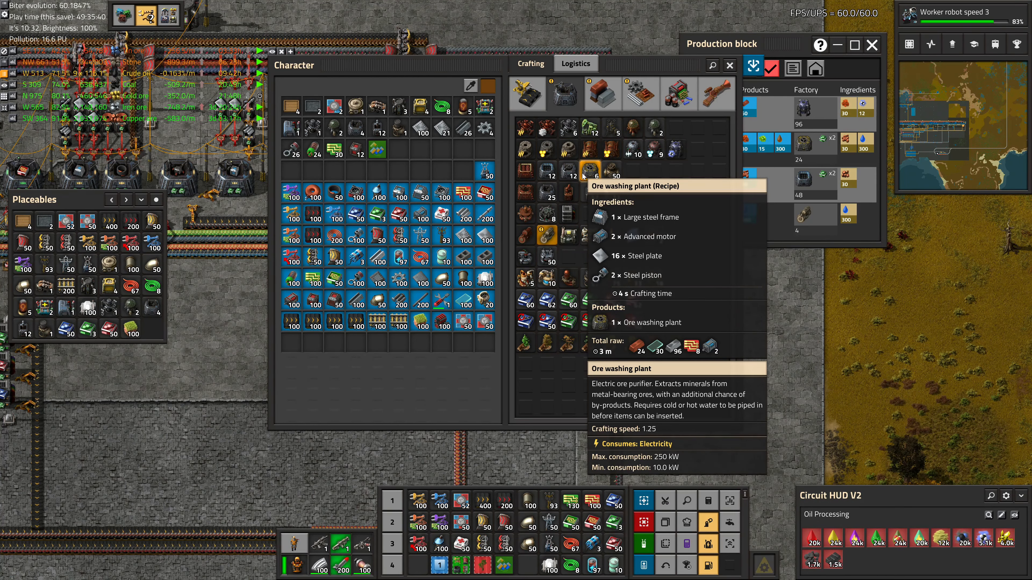
# - Queue an ore washing plant for crafting, dismiss the missing-materials alert, and return to the crafting menu
pyautogui.click(729, 66)
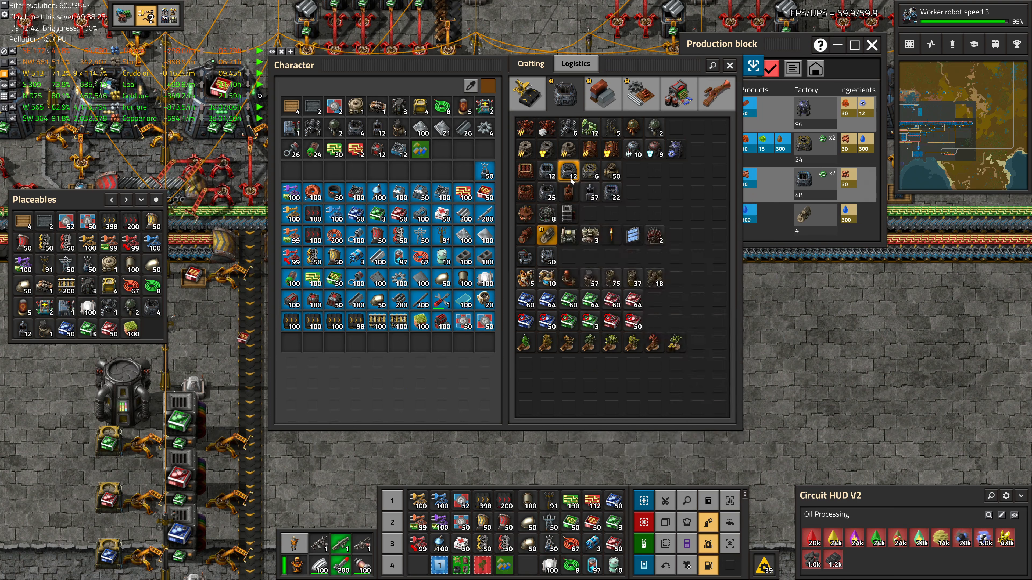
pyautogui.moveTo(588, 170)
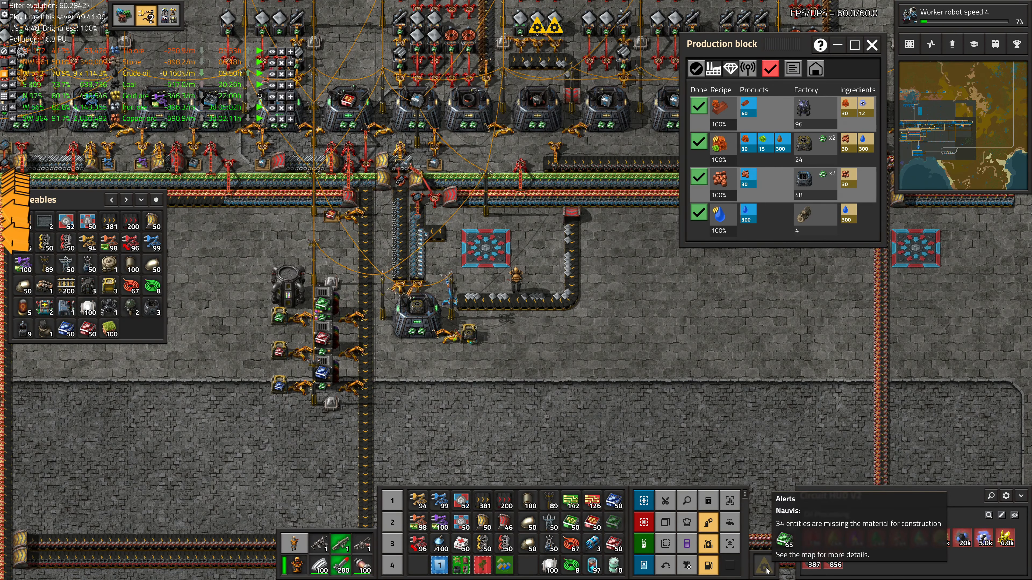
pyautogui.click(414, 323)
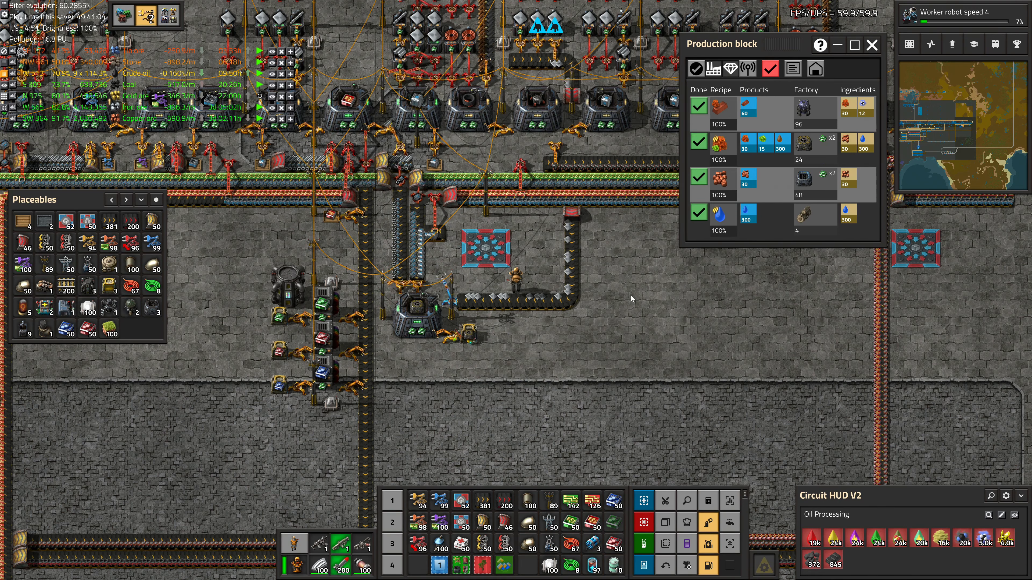
pyautogui.press('e')
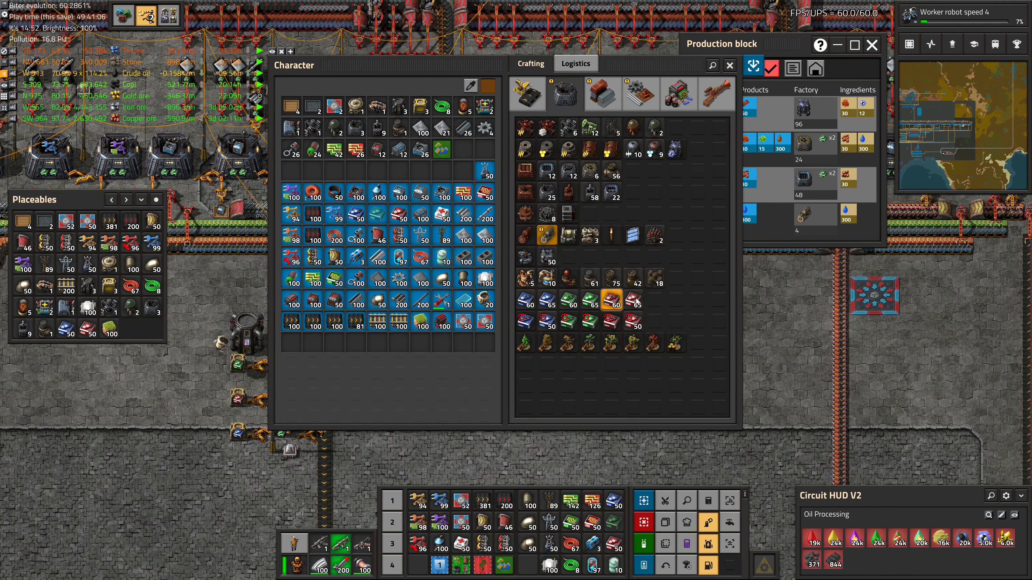